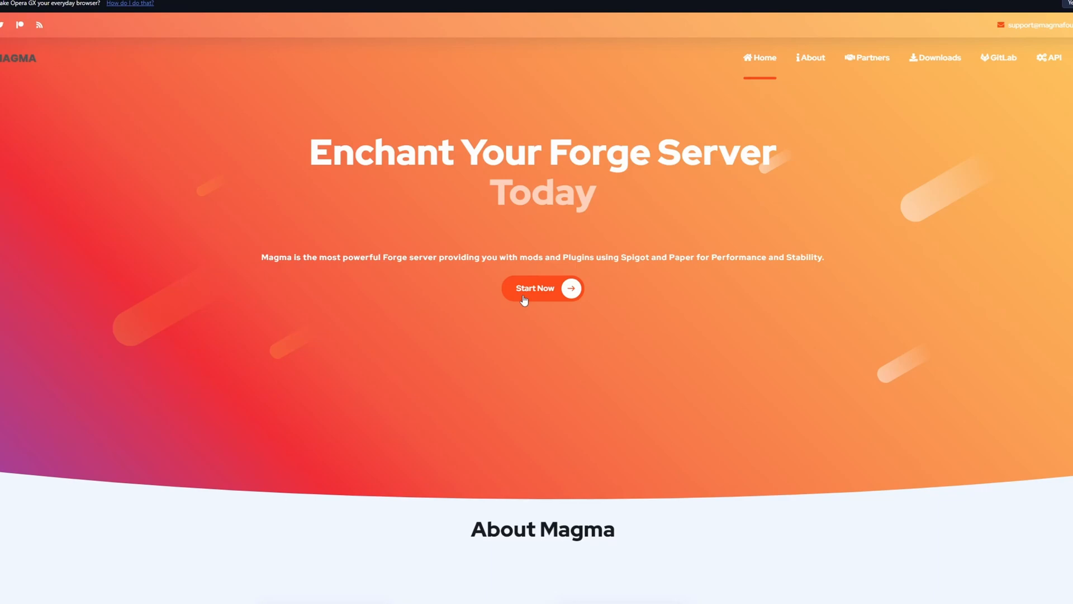
Step: Show the Magma downloads list filtered to the 1.18.2 builds
scroll("down", 3)
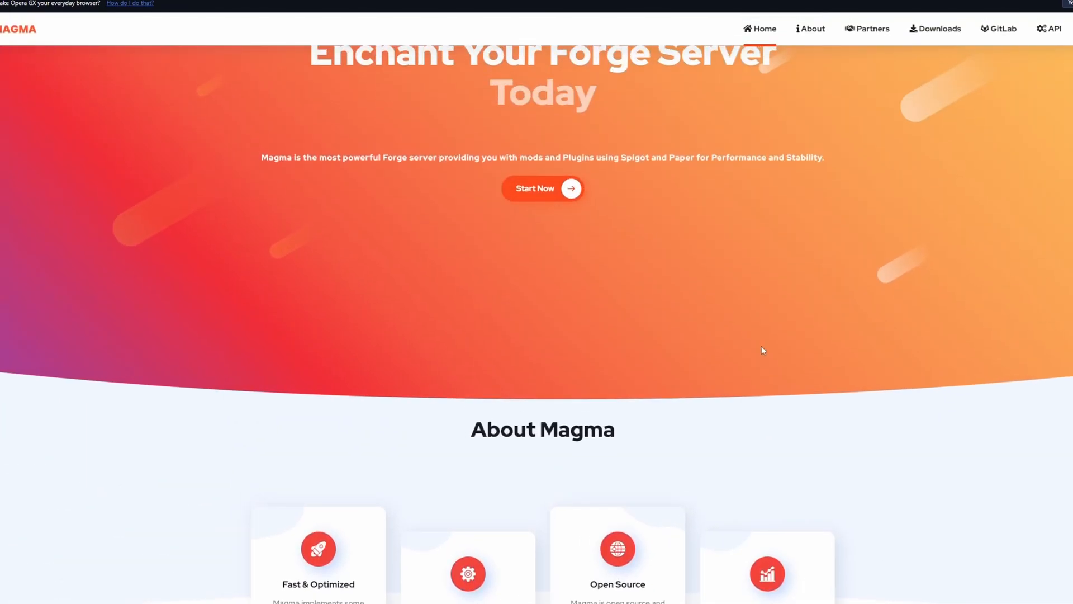
scroll("up", 3)
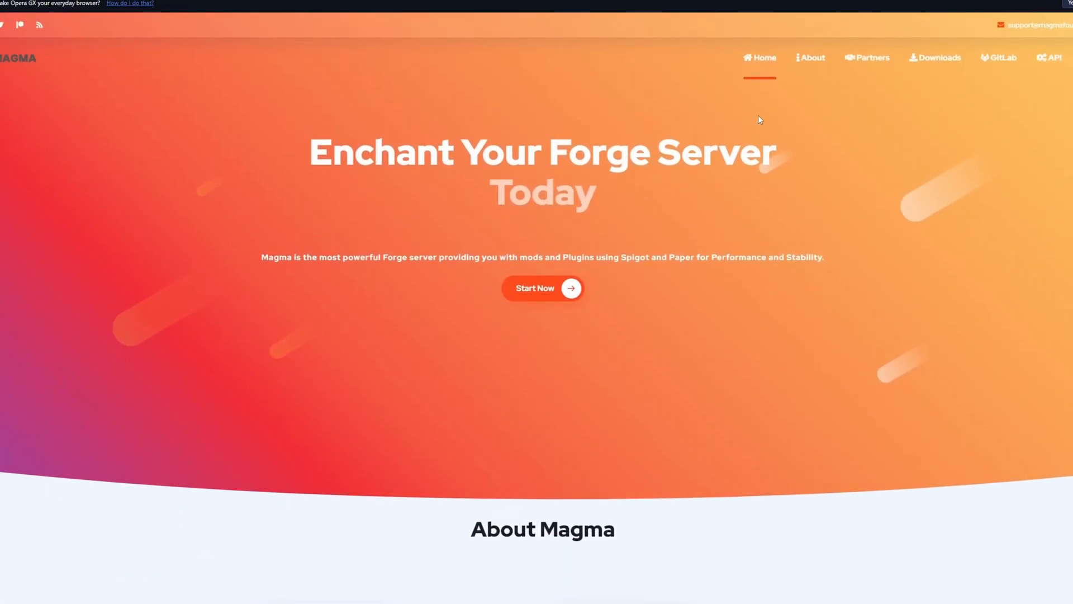
scroll("down", 3)
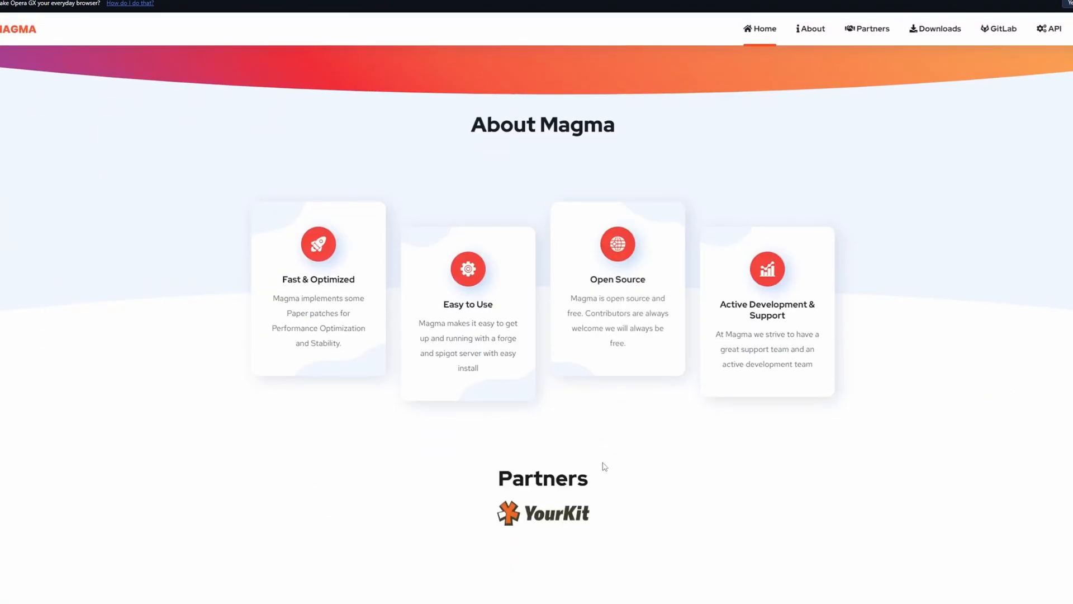
left_click(934, 29)
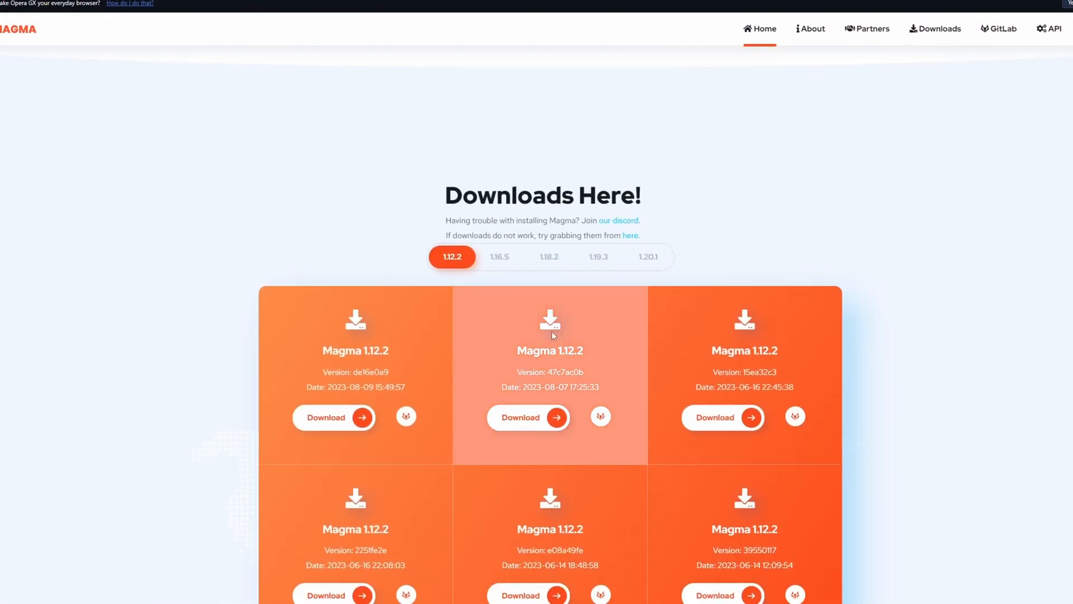
left_click(547, 256)
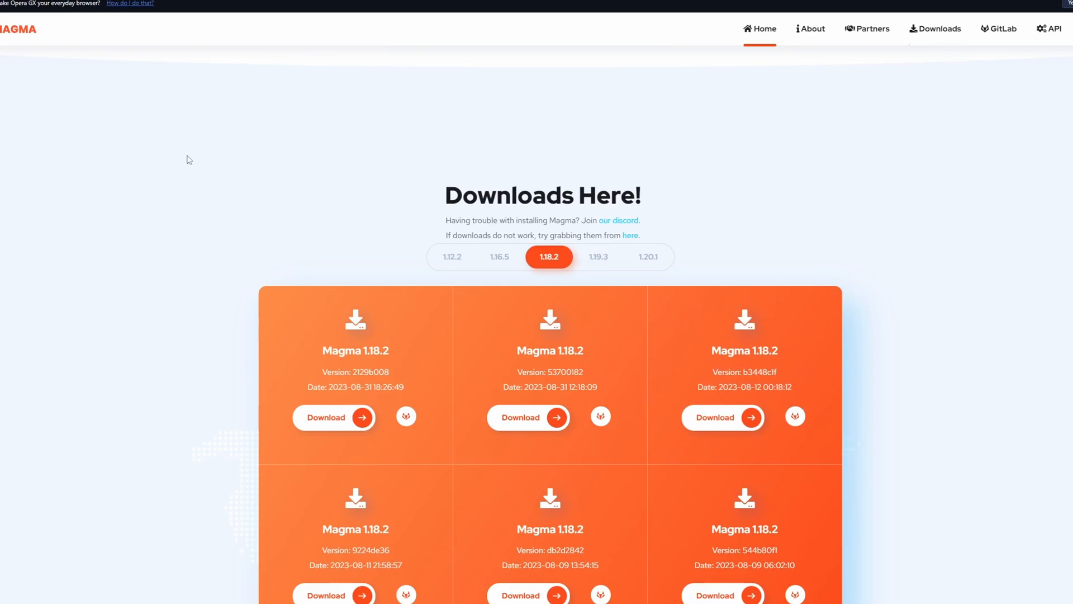
scroll("up", 3)
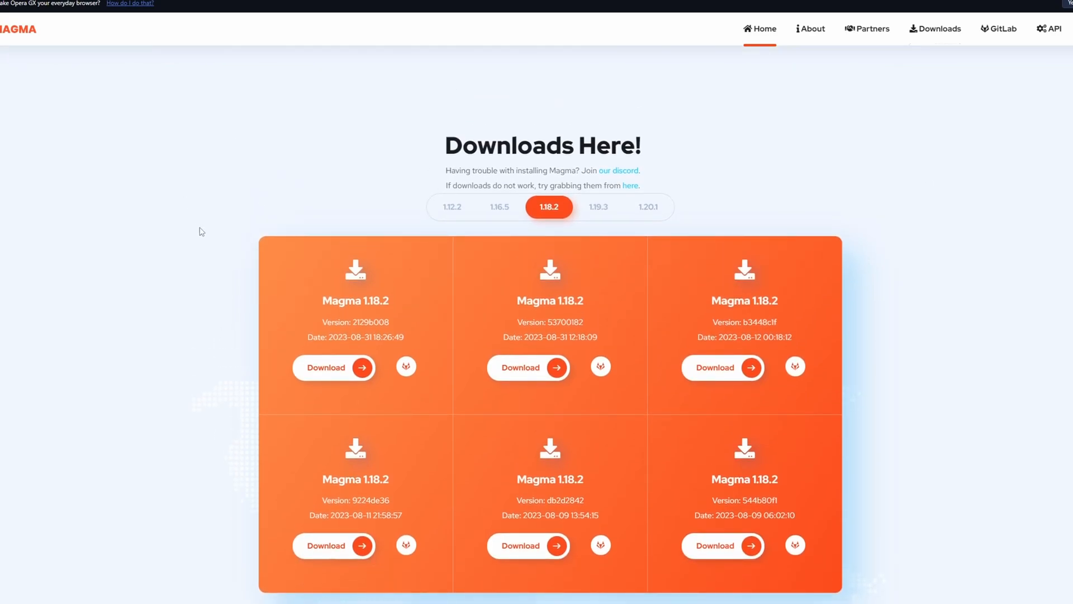
mouse_move(391, 282)
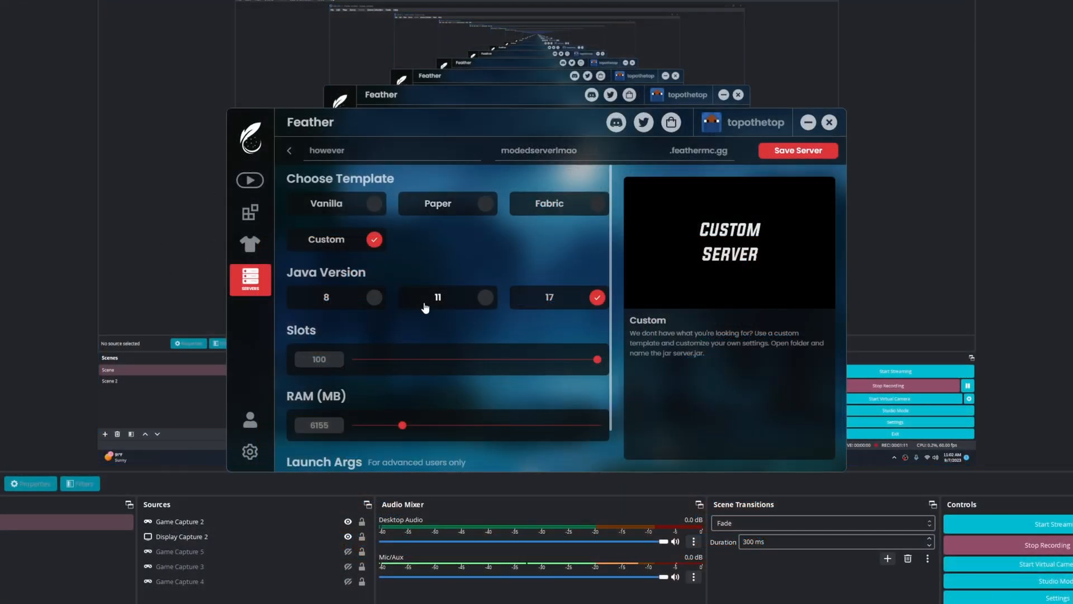
mouse_move(580, 304)
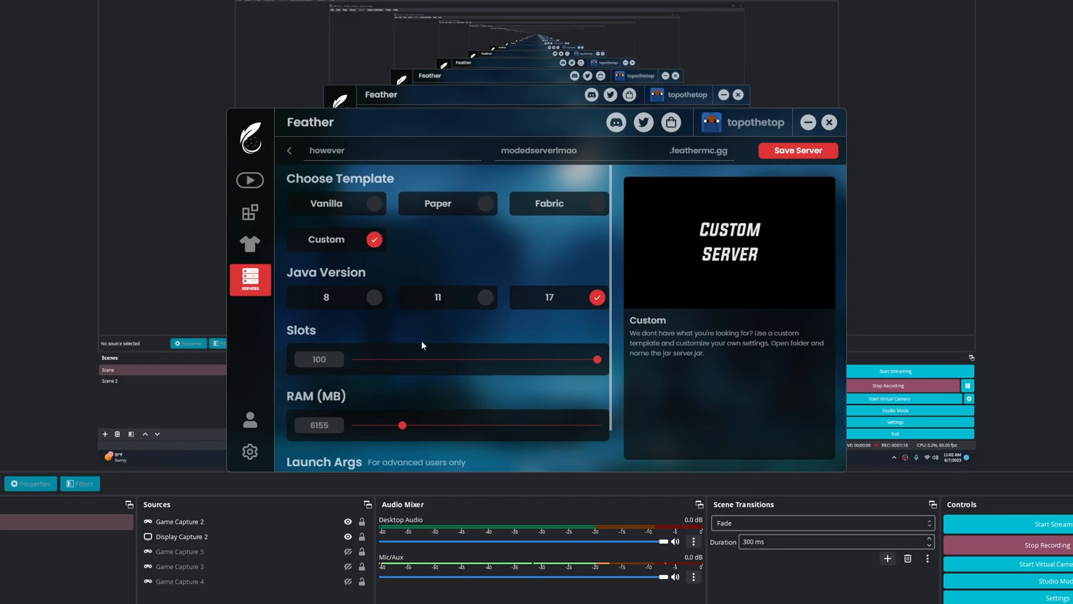
mouse_move(449, 365)
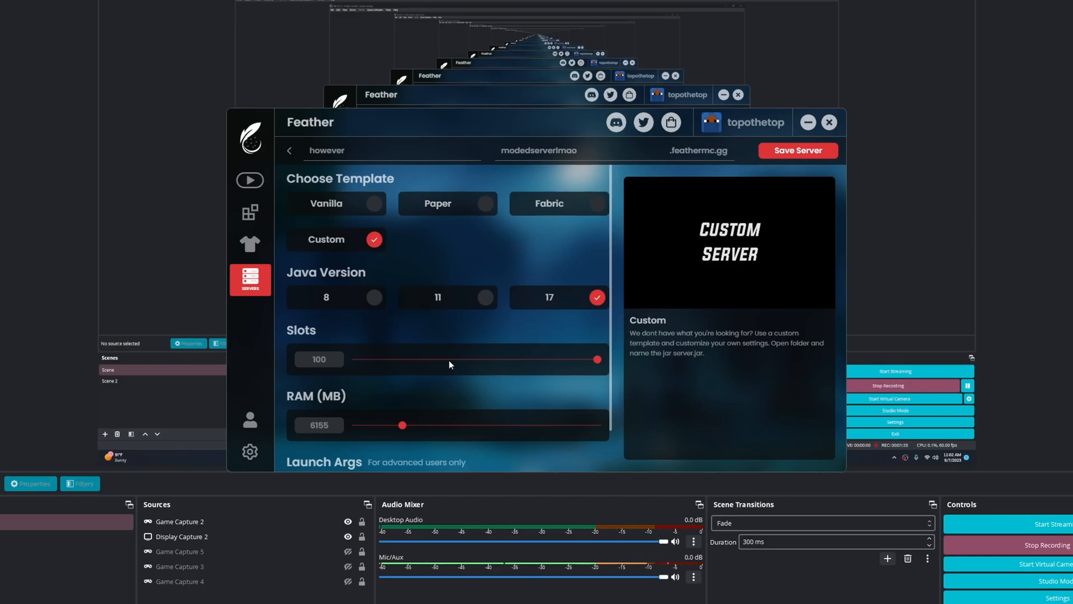
mouse_move(614, 367)
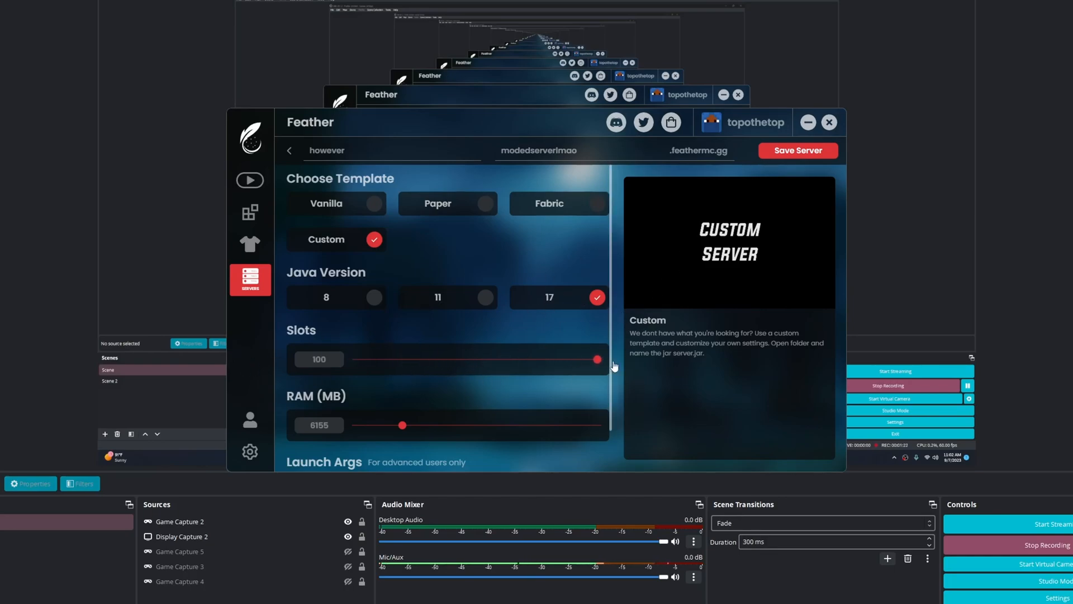
Step: Review the launch arguments, raise RAM to 6652 MB and save the 'however' server
scroll("down", 3)
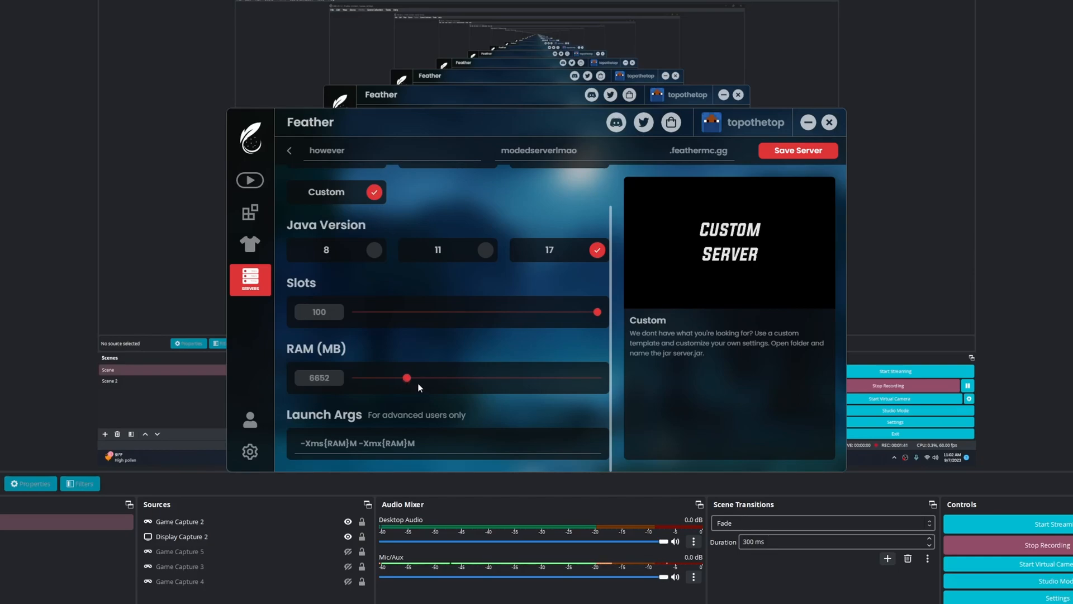
mouse_move(413, 403)
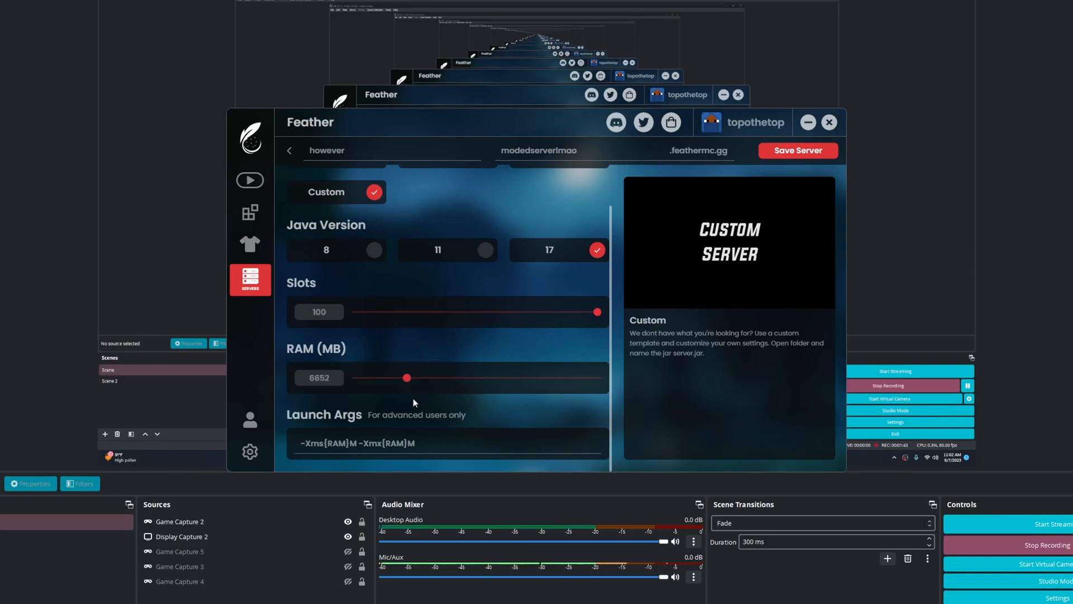
mouse_move(407, 419)
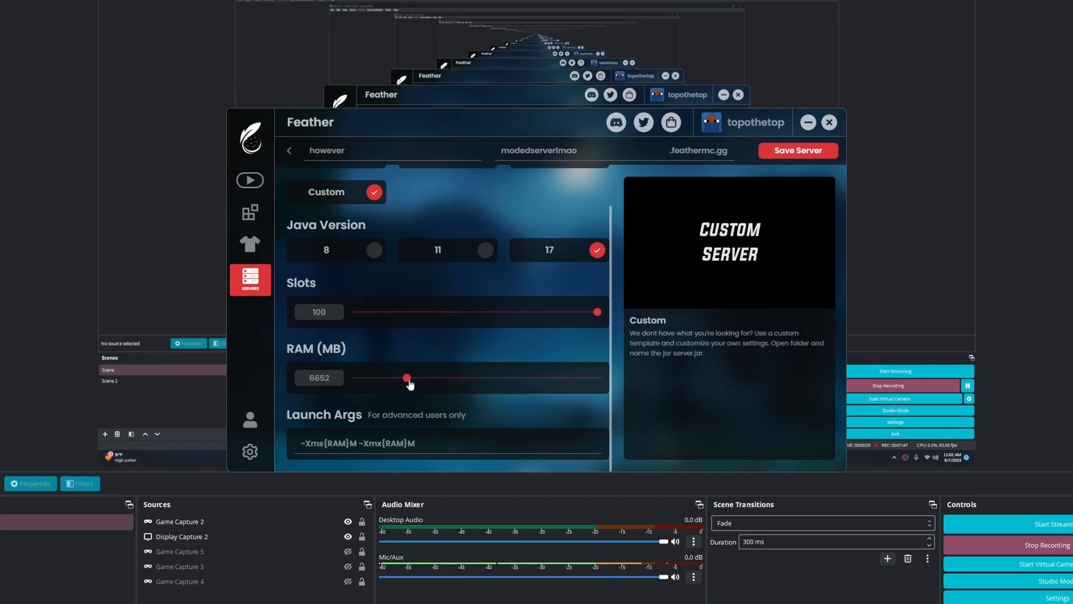
mouse_move(451, 365)
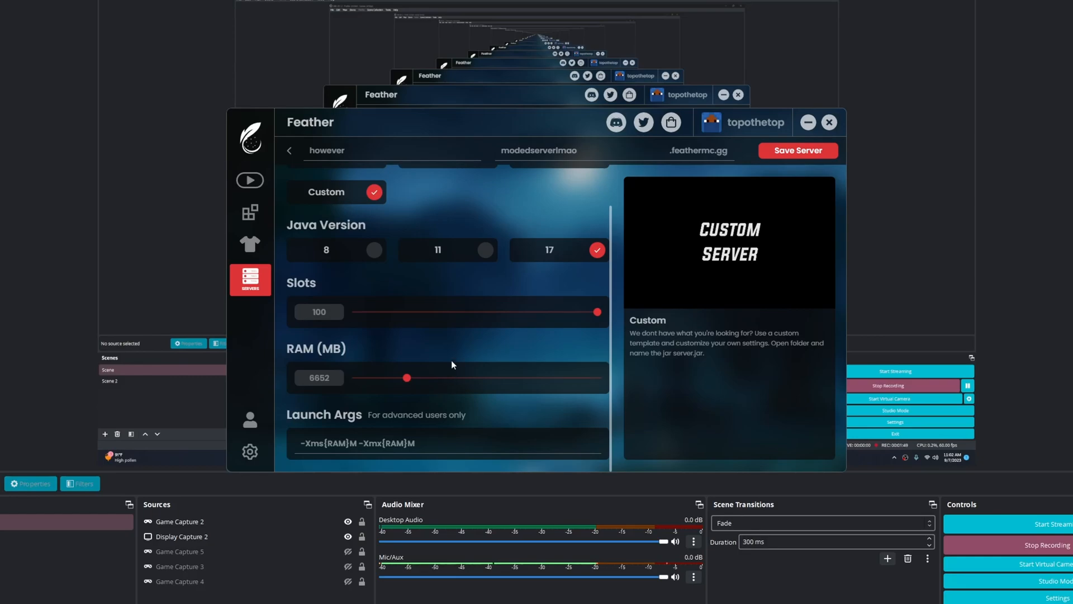
mouse_move(426, 403)
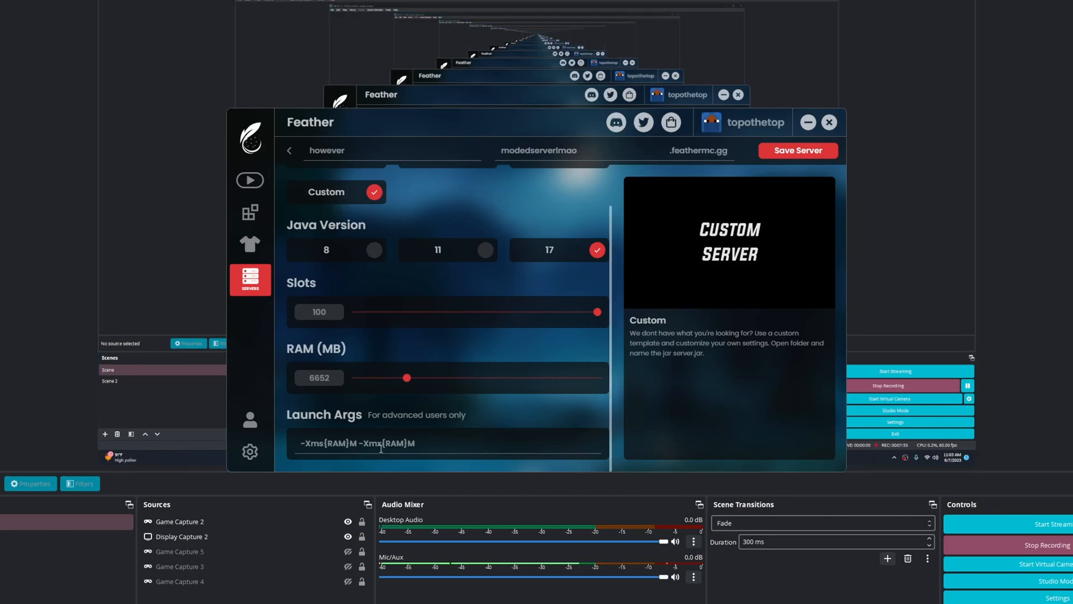
double_click(402, 443)
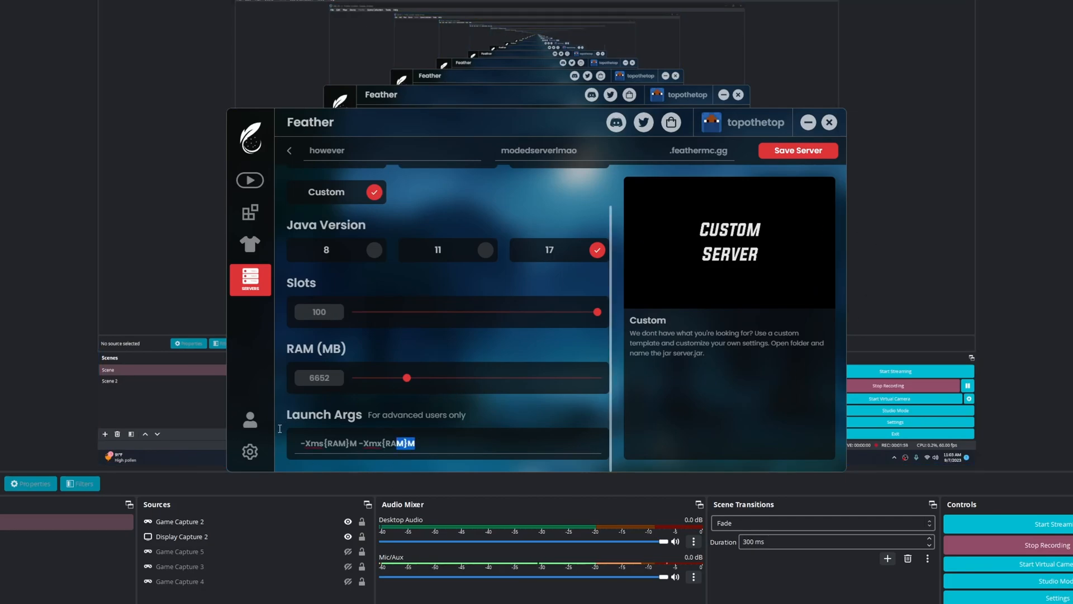
left_click(487, 425)
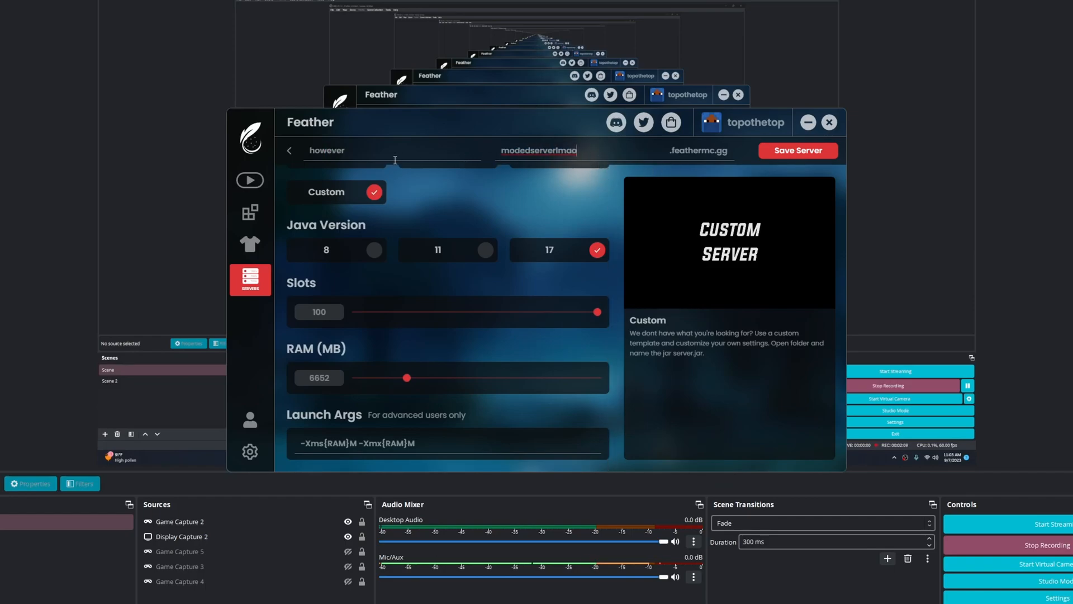
mouse_move(839, 193)
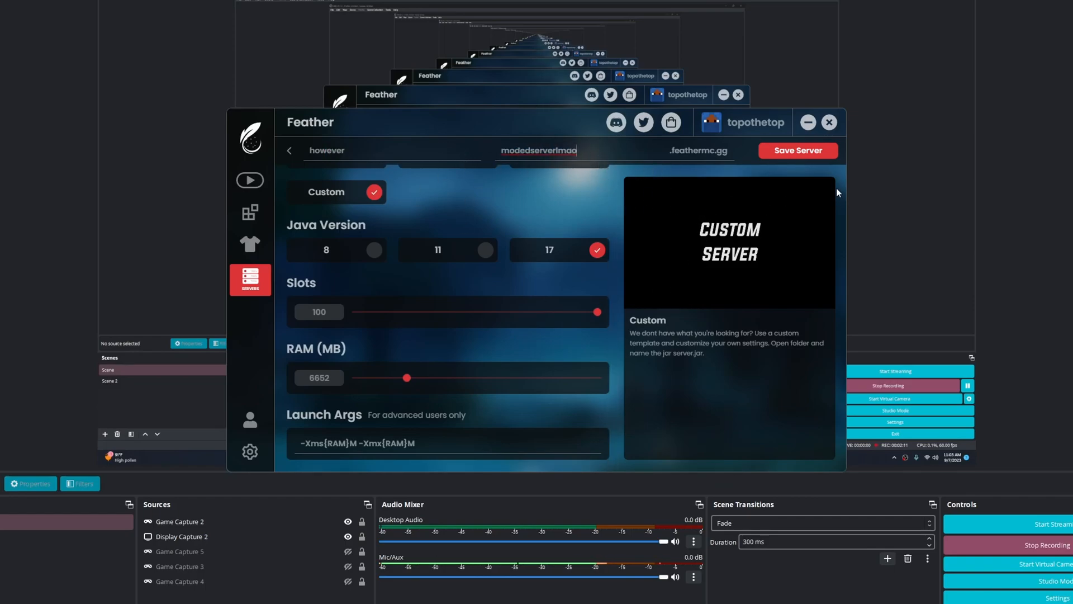
left_click(797, 150)
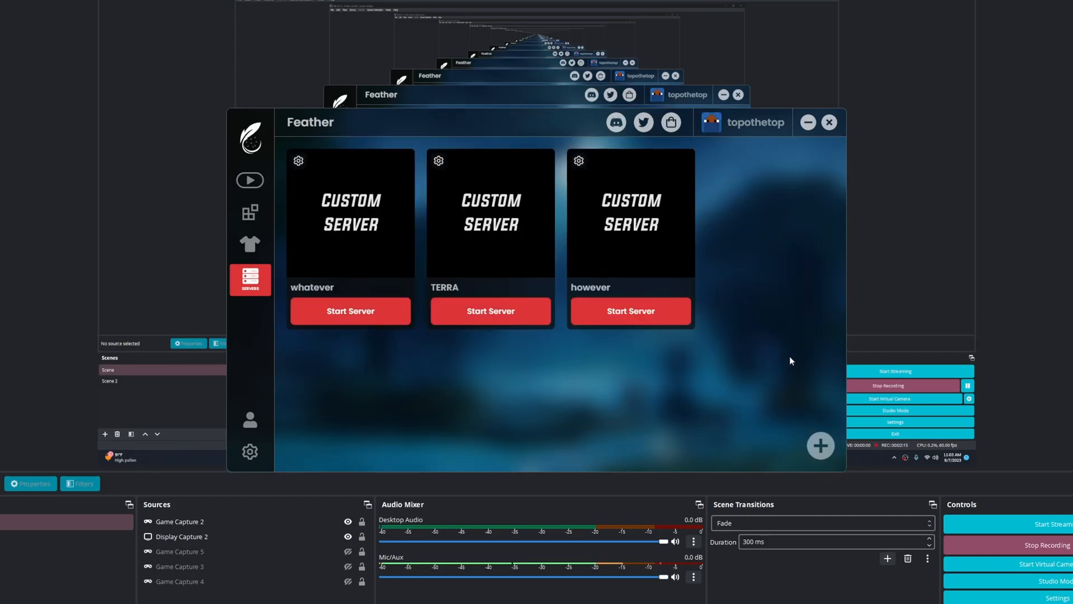
mouse_move(578, 165)
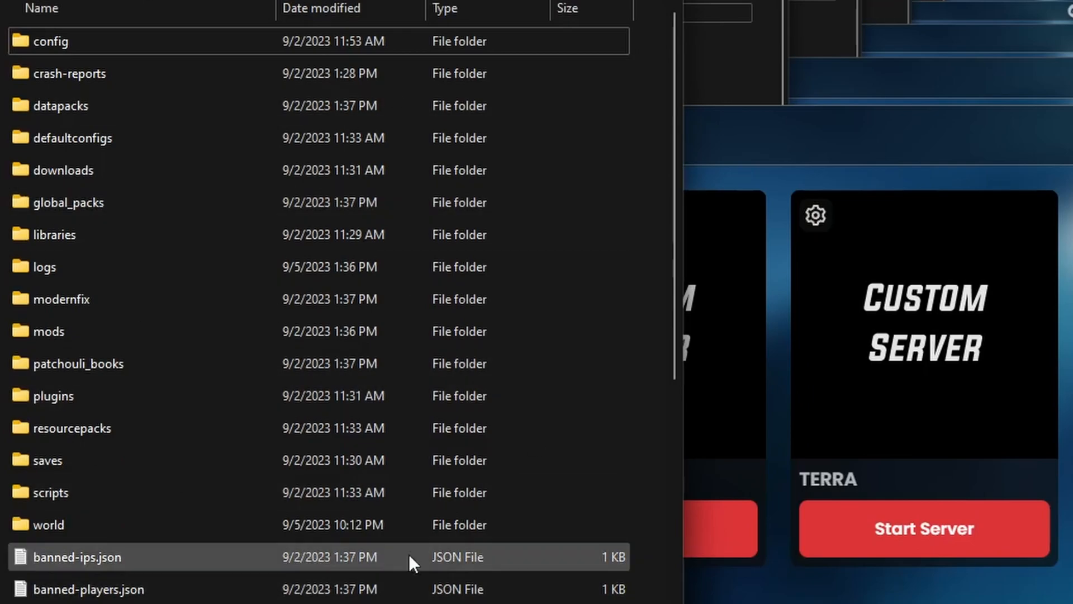
Step: Undo the delete so the server's config, mods and world files return to the folder
scroll("down", 3)
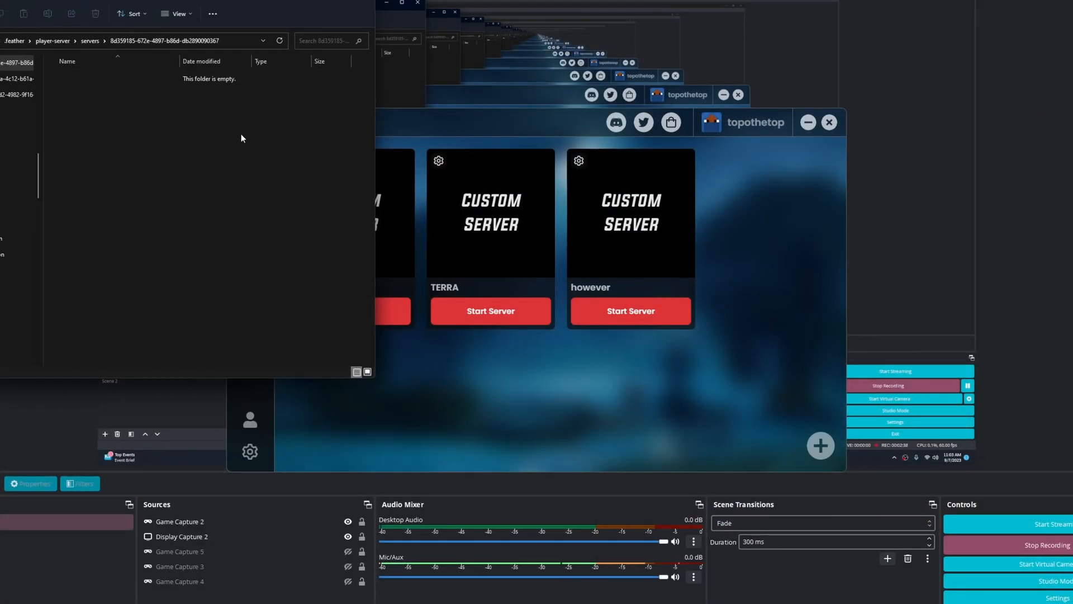
mouse_move(259, 153)
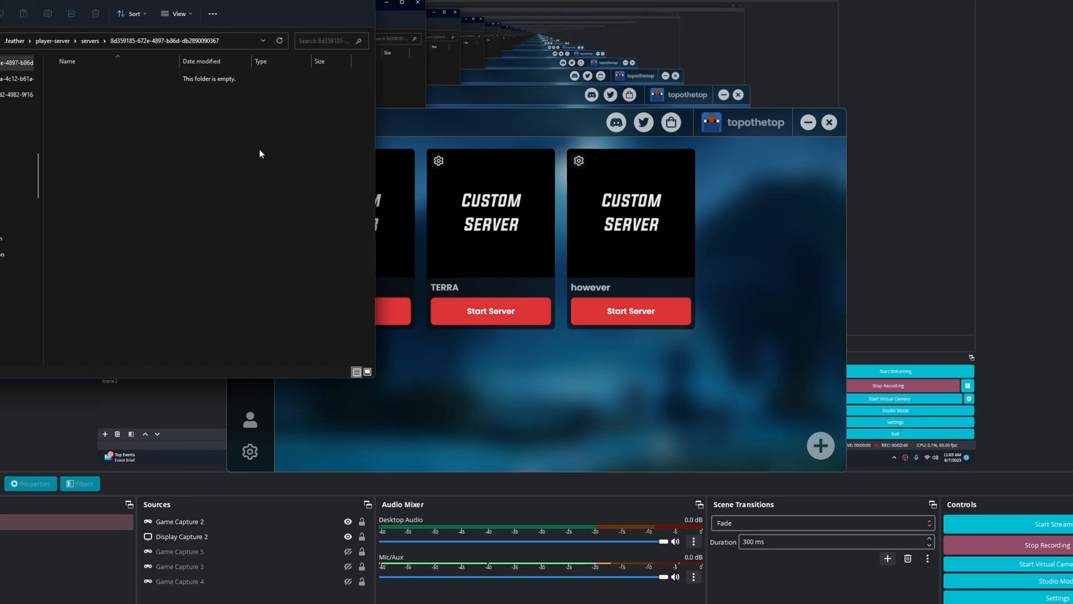
right_click(260, 153)
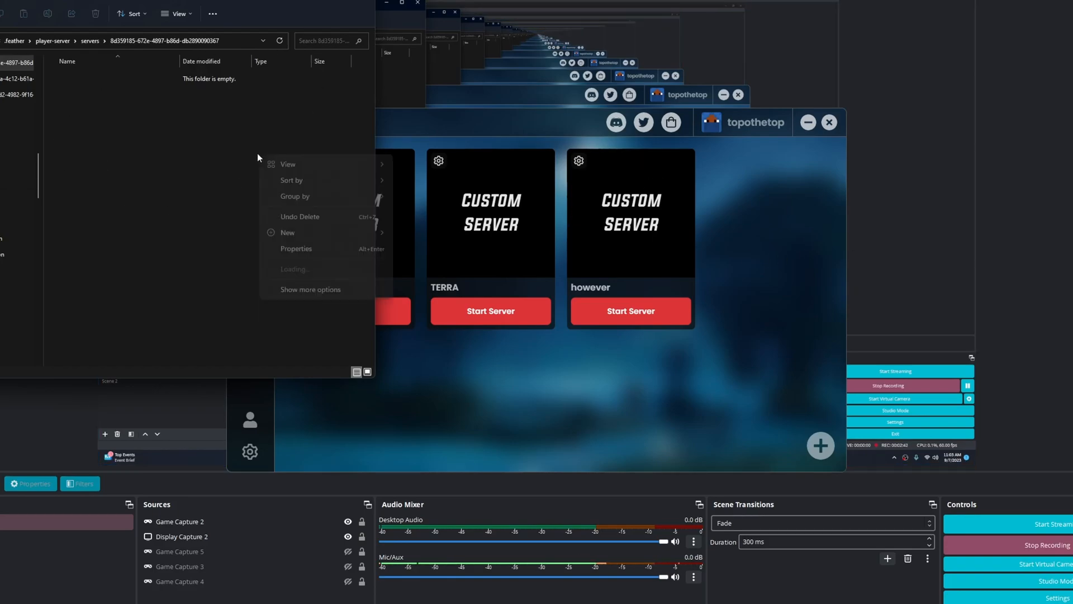
mouse_move(327, 215)
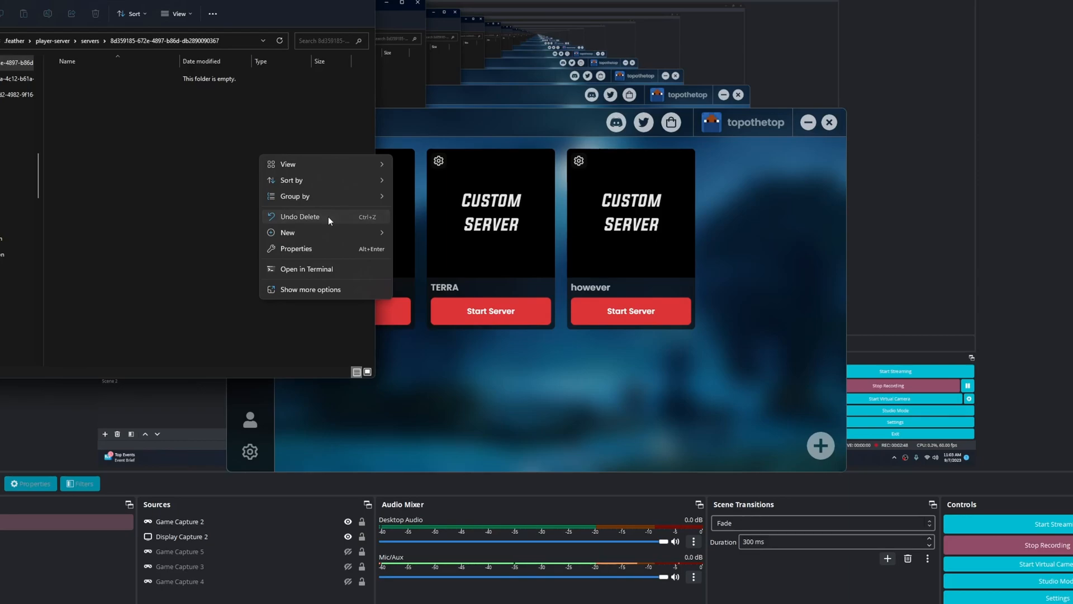
left_click(300, 216)
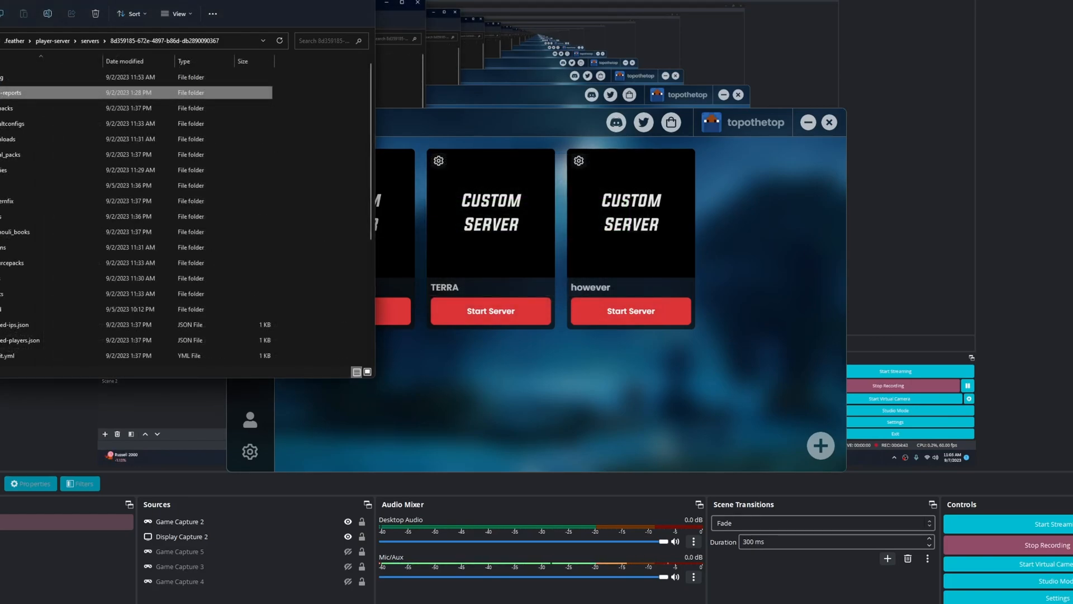
mouse_move(736, 595)
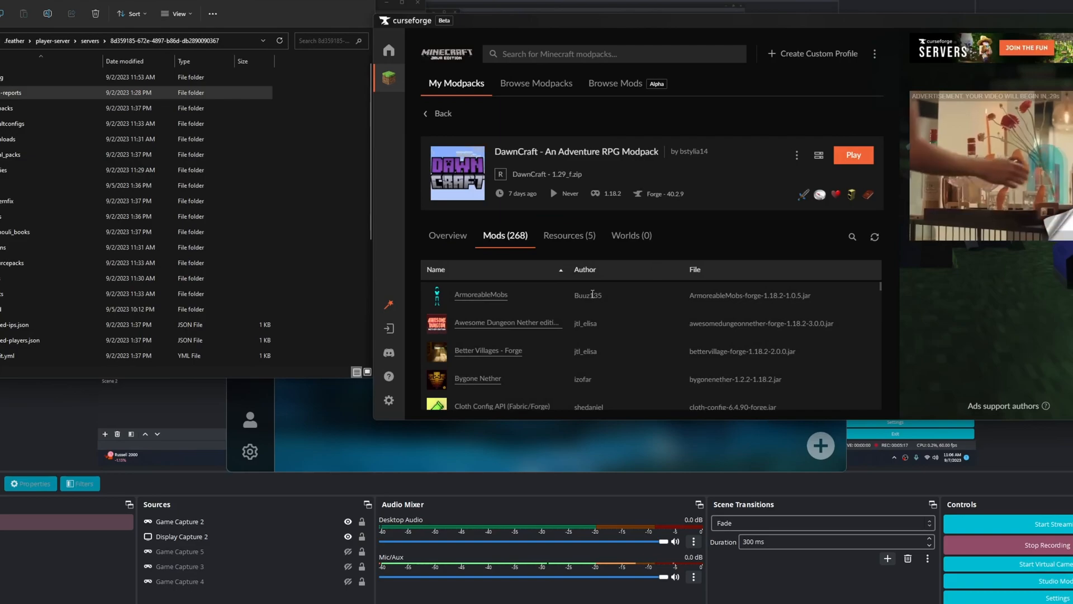
Step: Reveal the DawnCraft profile's instance folder on disk from its three-dot menu
left_click(796, 154)
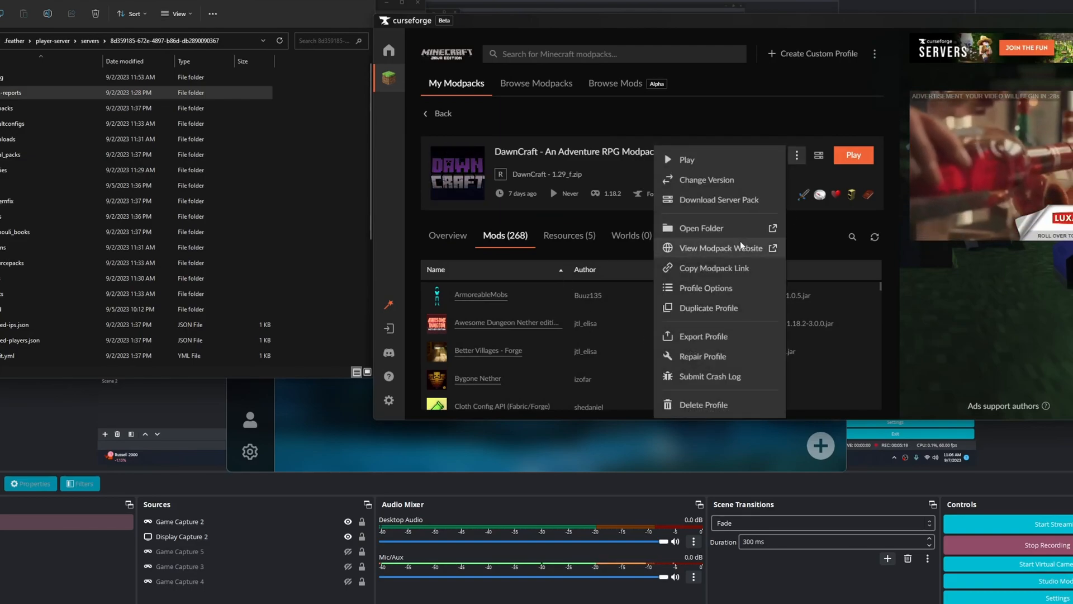
left_click(701, 228)
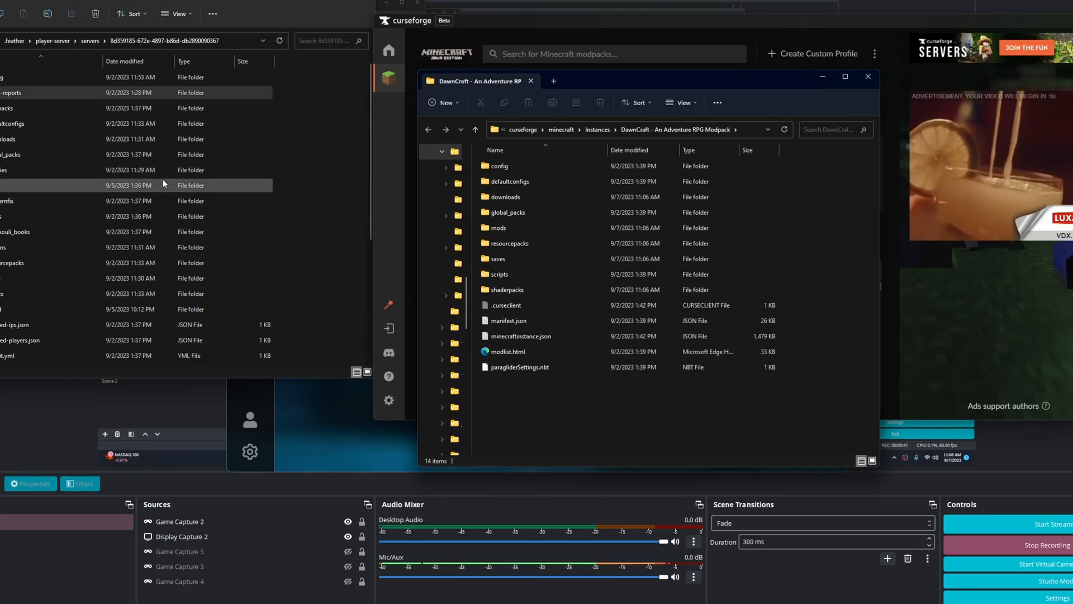
mouse_move(868, 76)
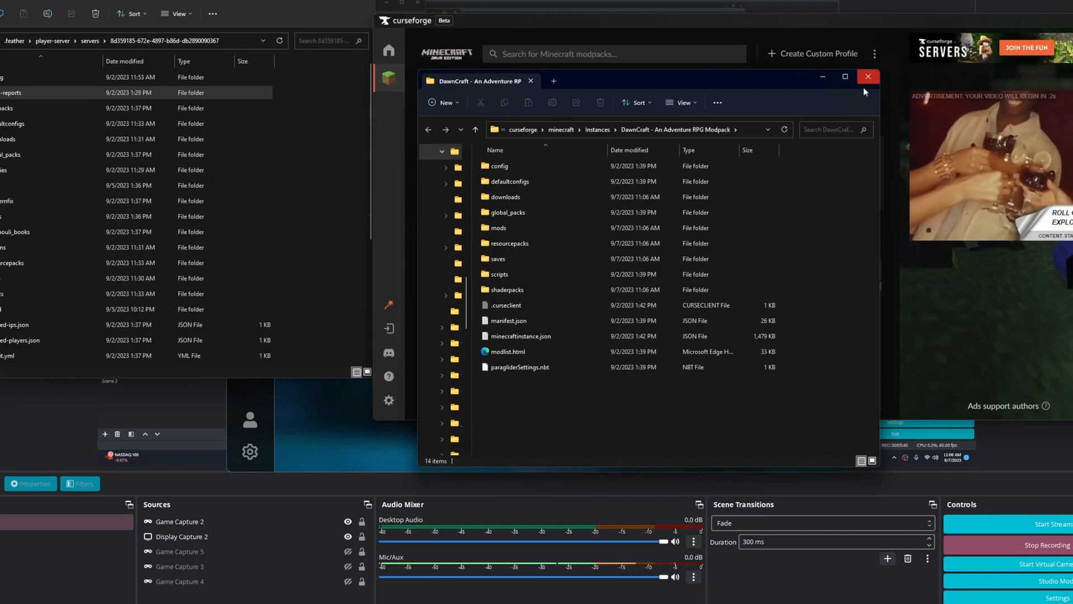
Step: Close the DawnCraft instance folder window, leaving the TERRA and however server cards
left_click(498, 274)
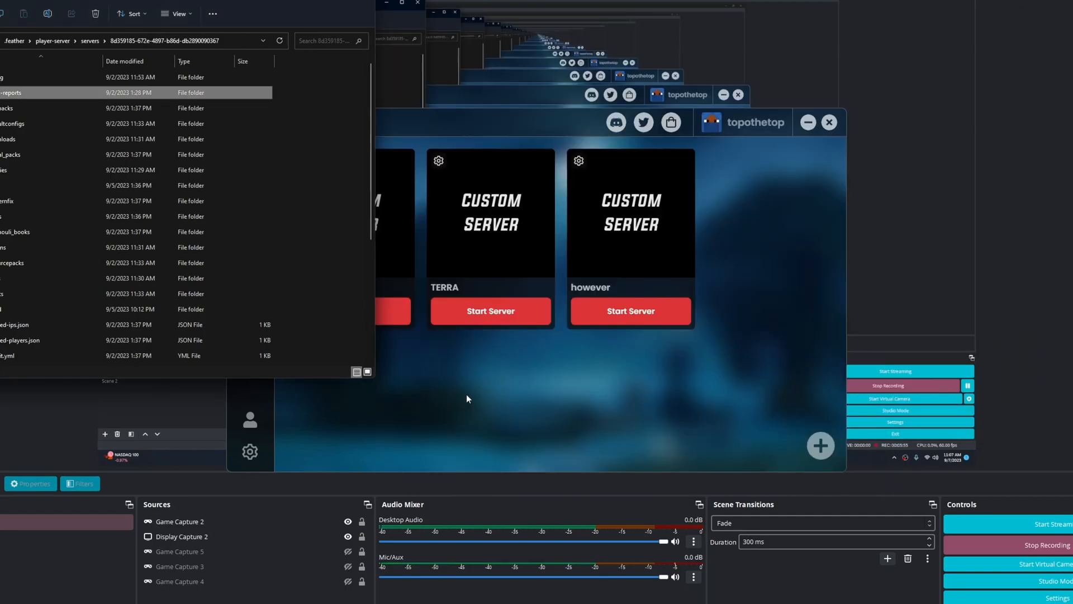
mouse_move(439, 431)
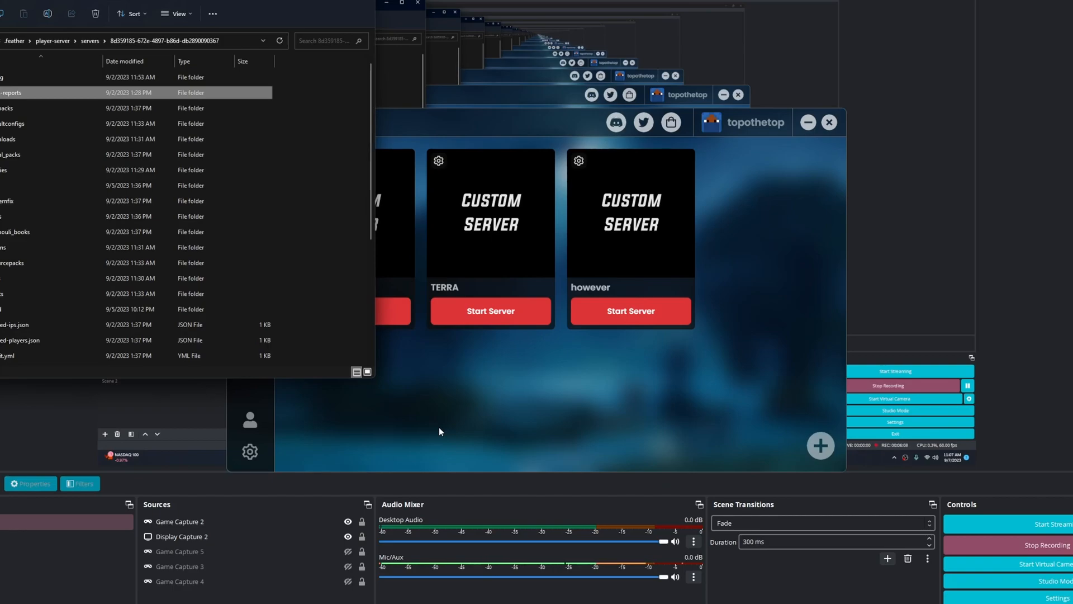
mouse_move(293, 319)
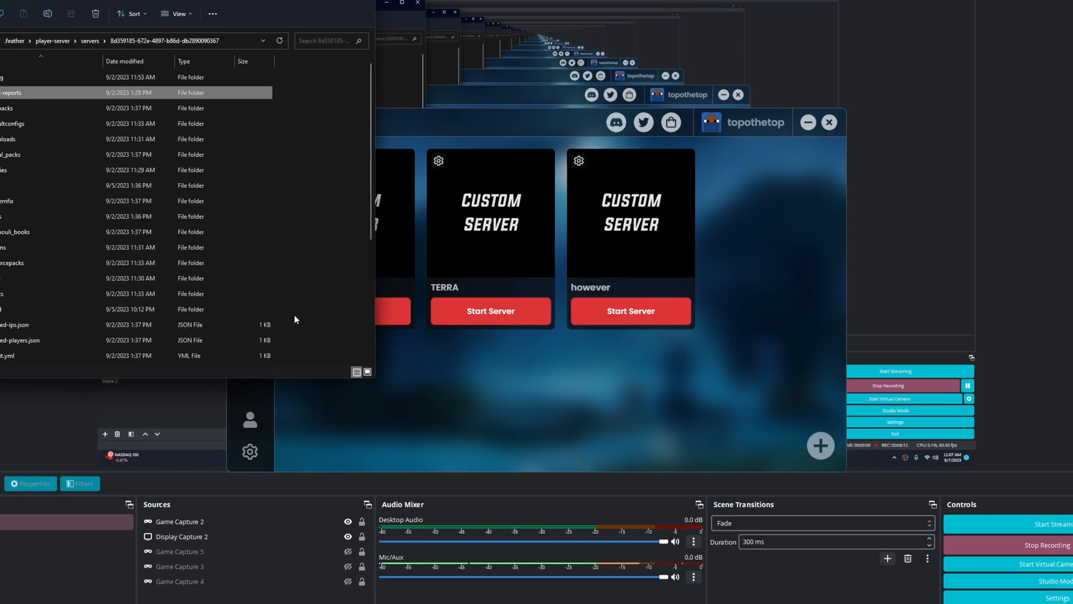
mouse_move(597, 529)
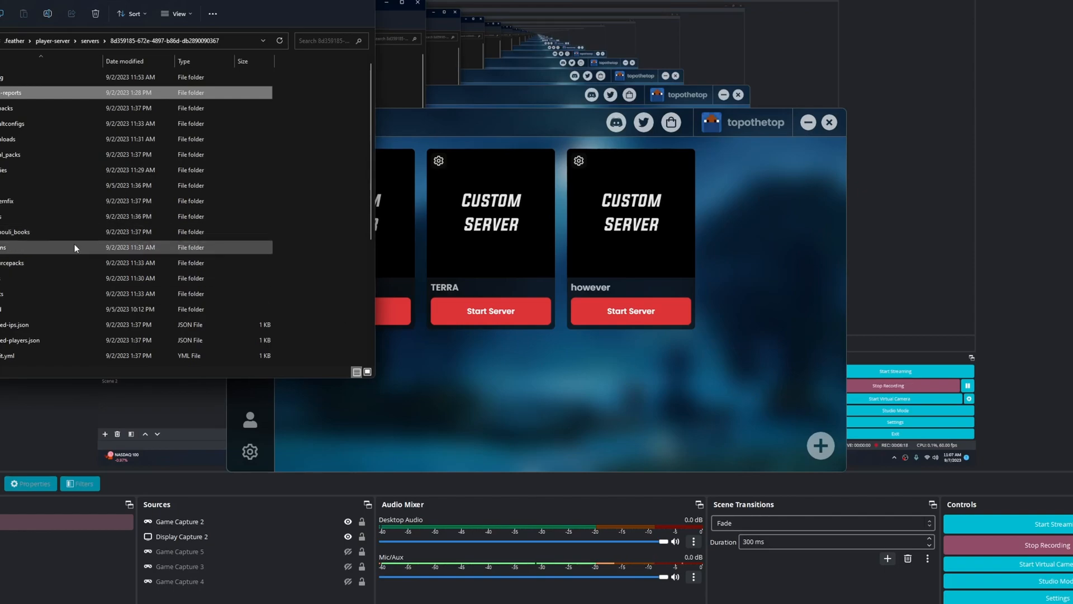
mouse_move(749, 441)
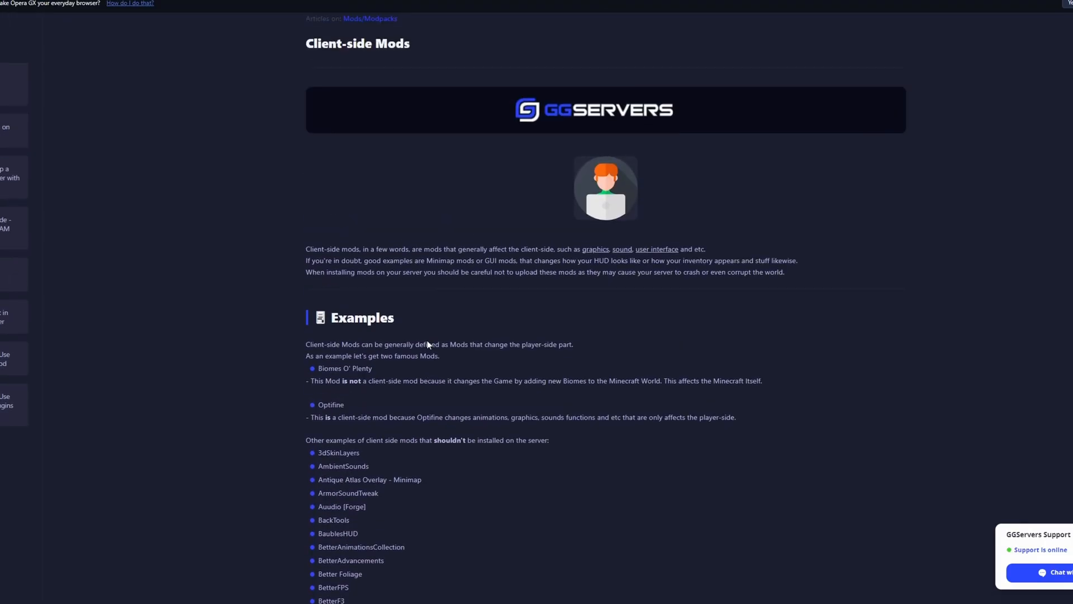
scroll("down", 3)
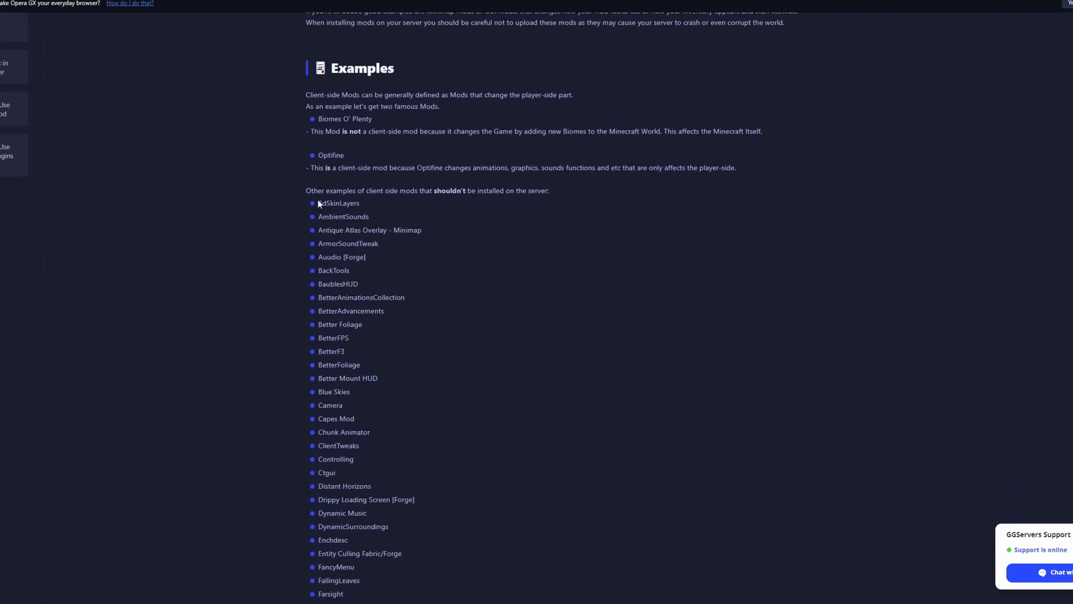
scroll("down", 3)
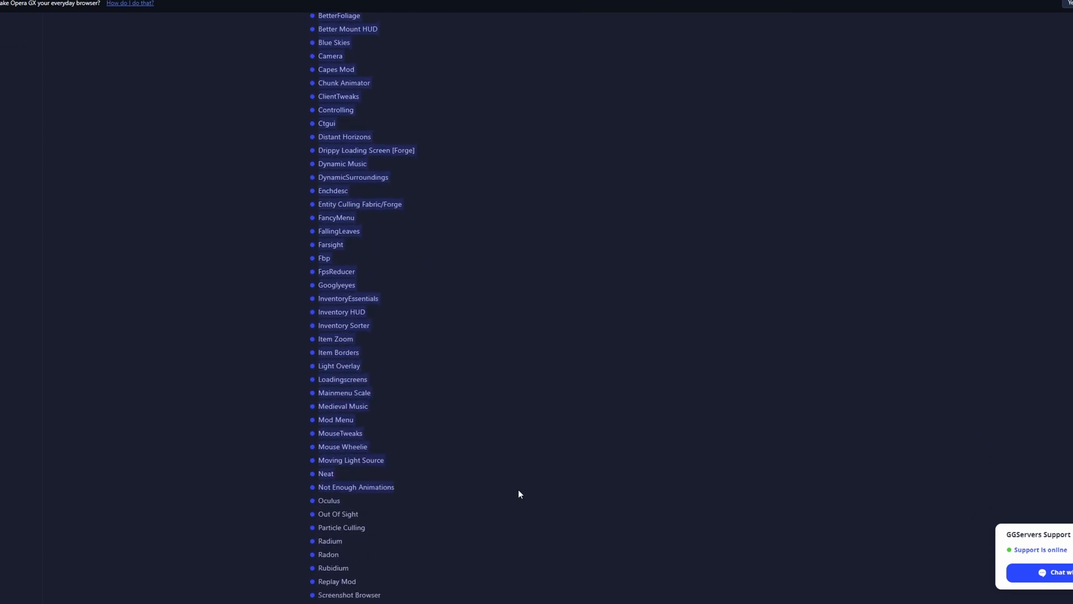
scroll("up", 3)
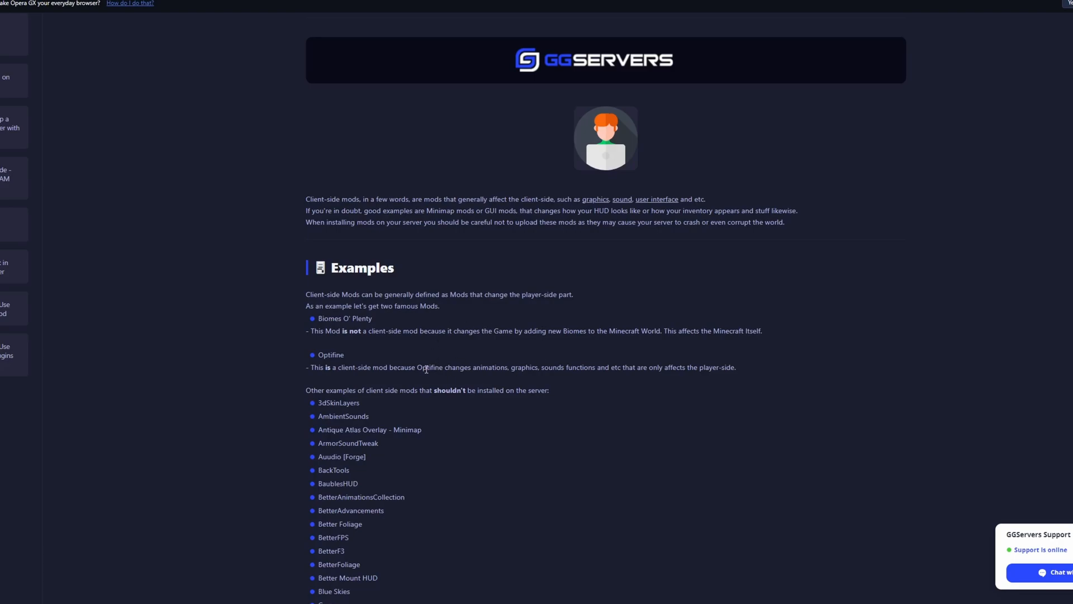
scroll("down", 3)
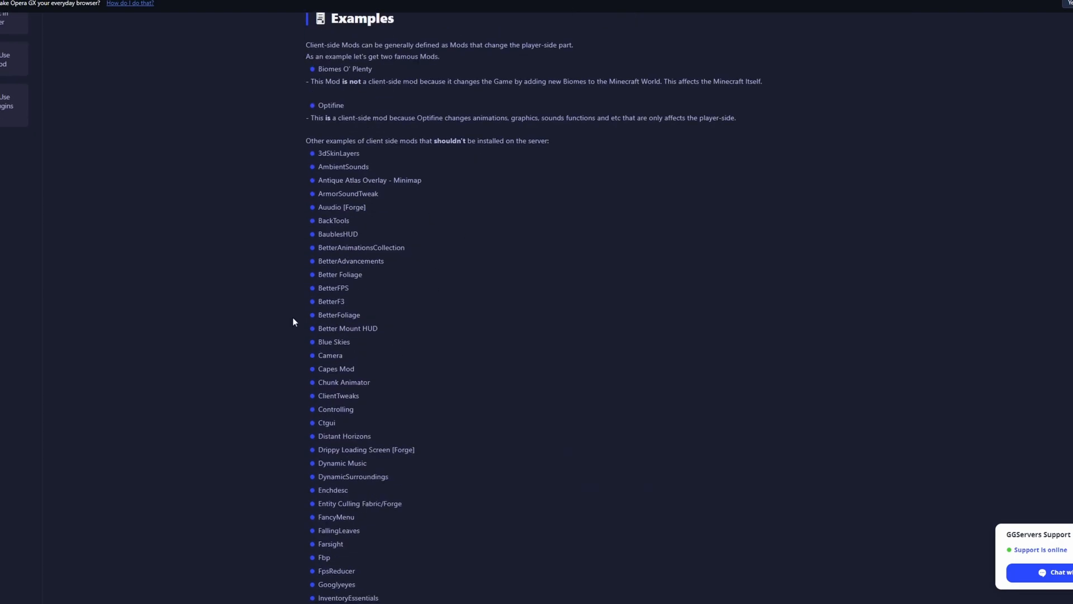
scroll("down", 3)
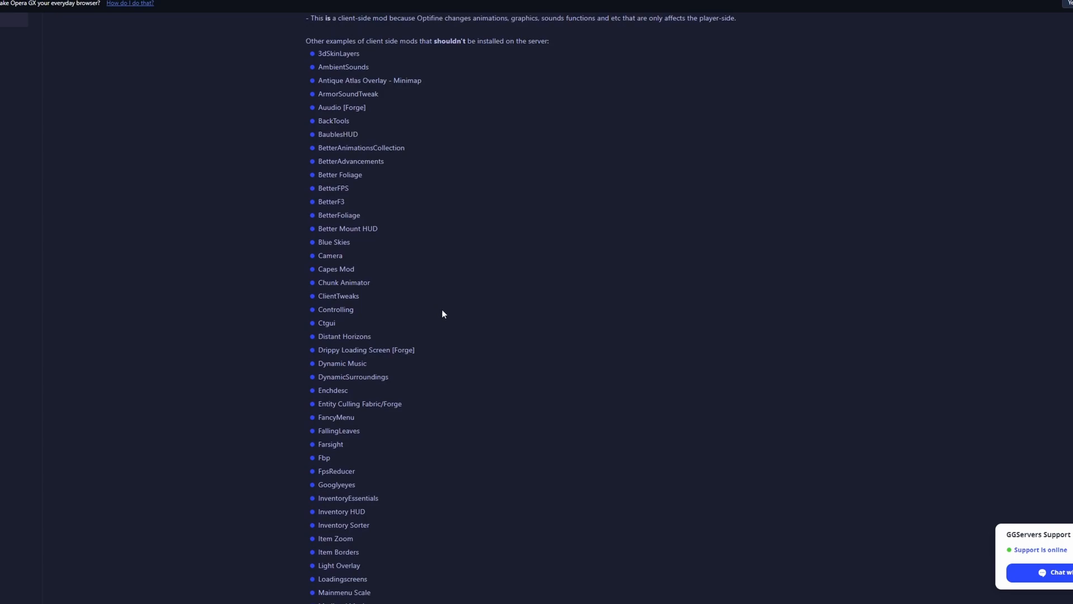
mouse_move(431, 304)
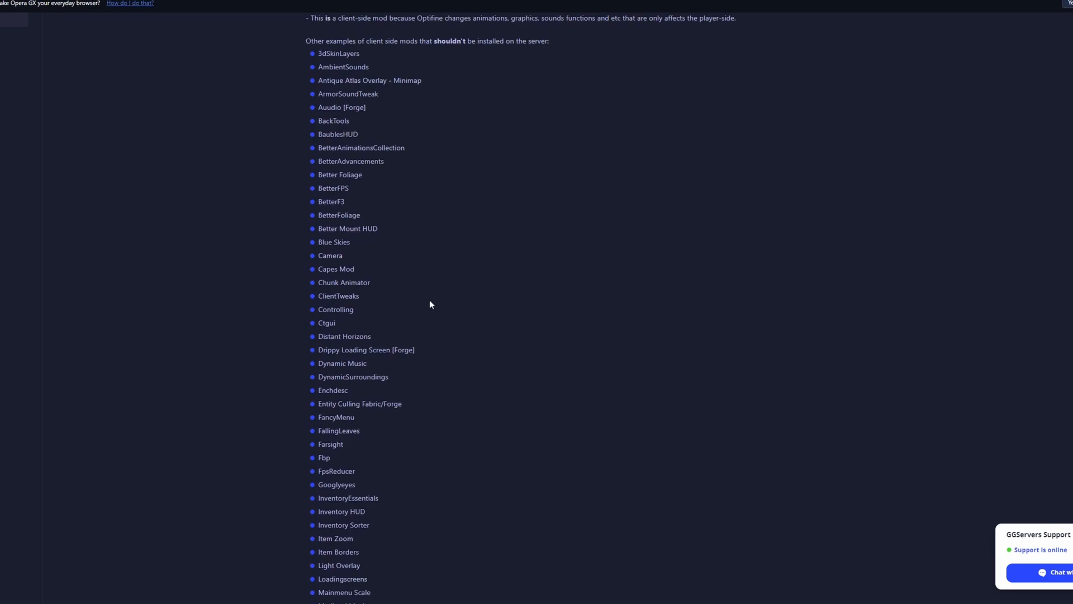
scroll("up", 3)
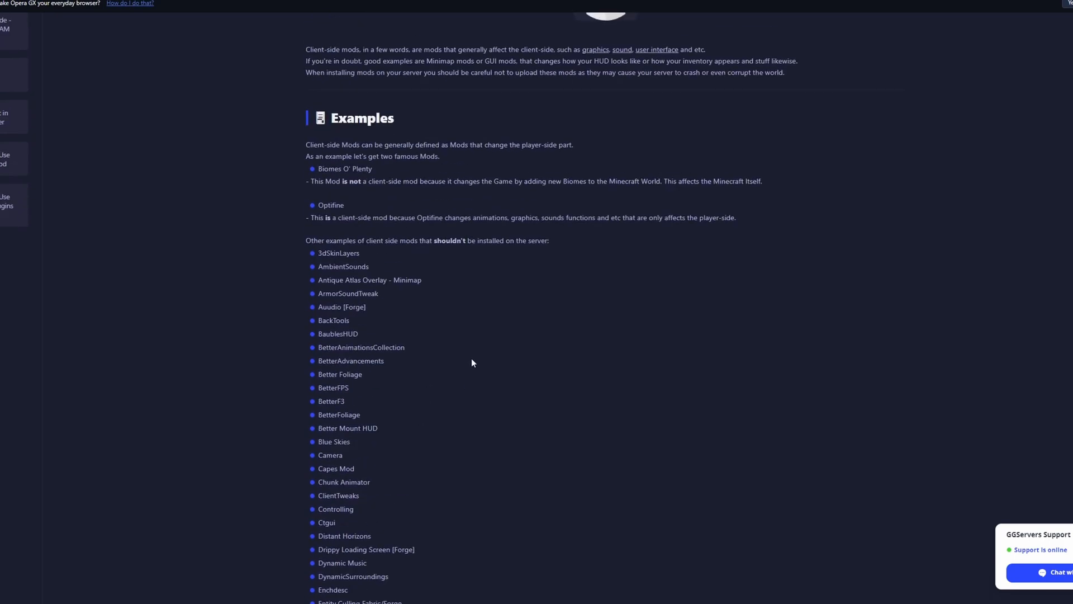
scroll("down", 3)
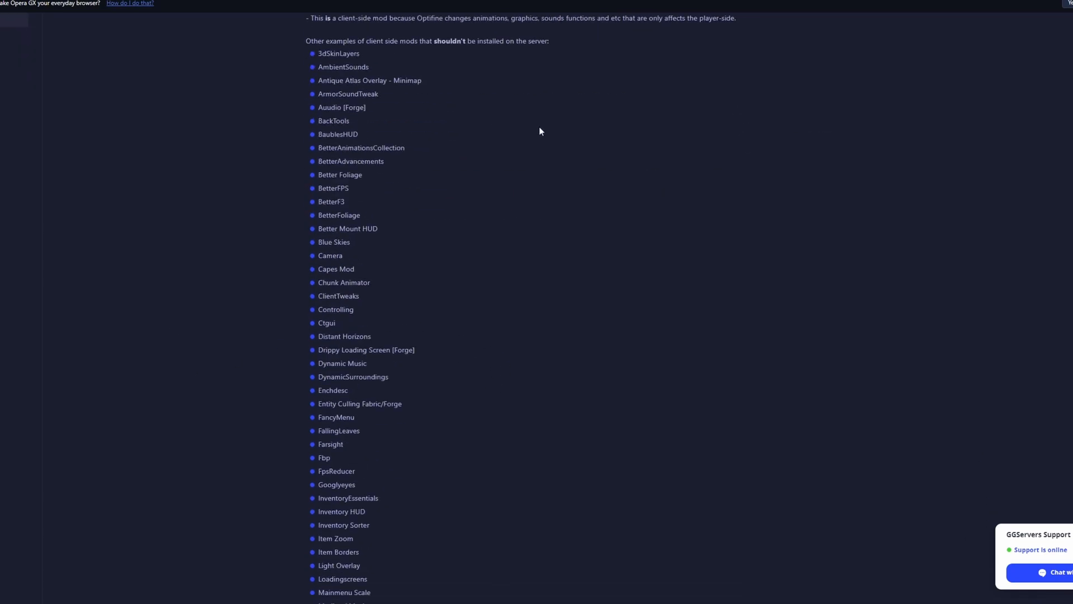
scroll("down", 3)
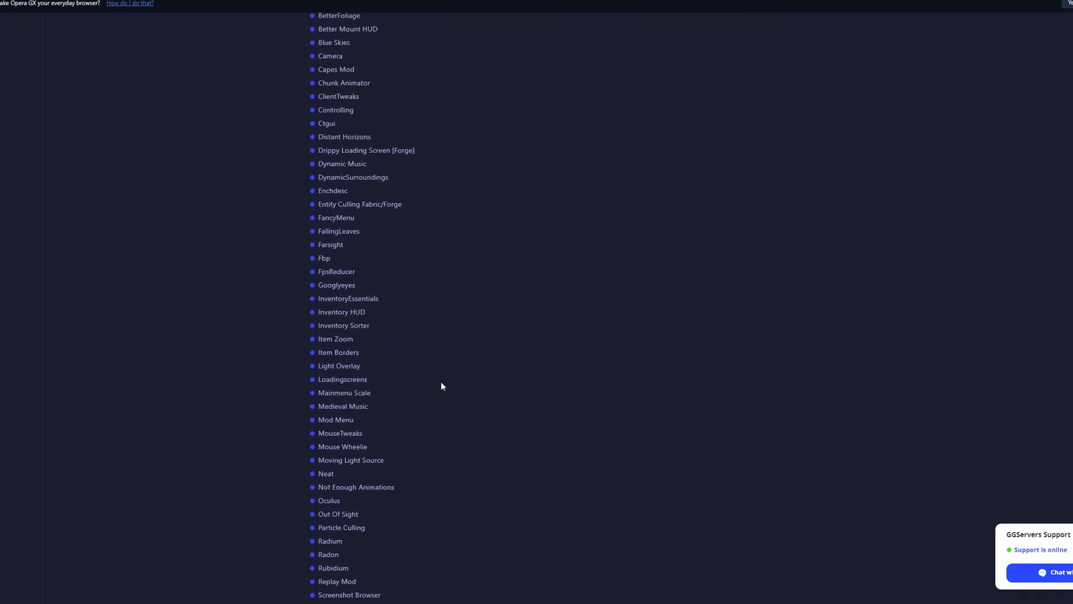
scroll("up", 3)
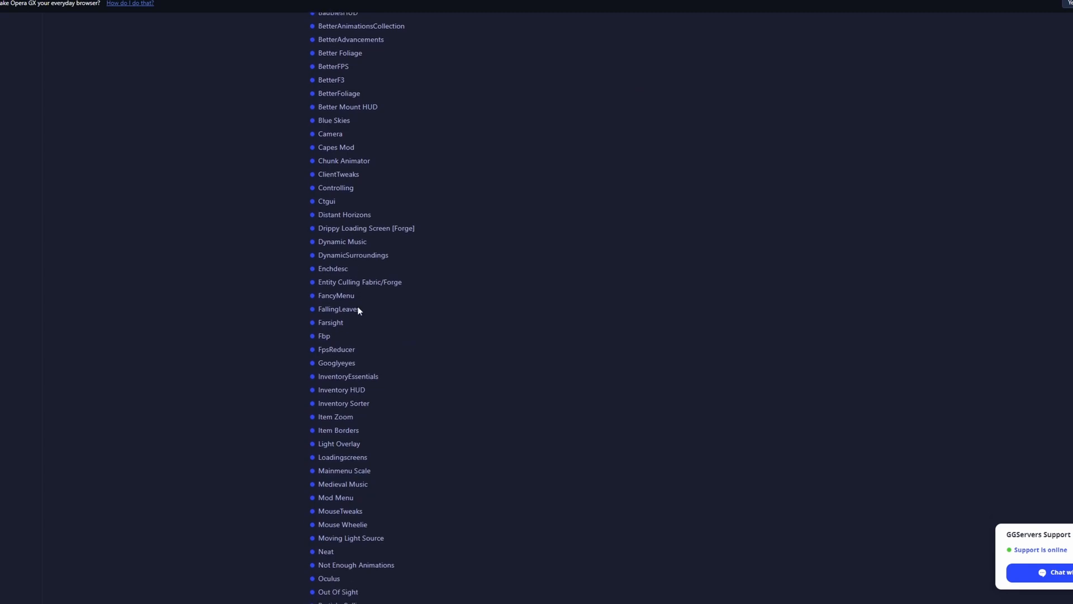
scroll("up", 3)
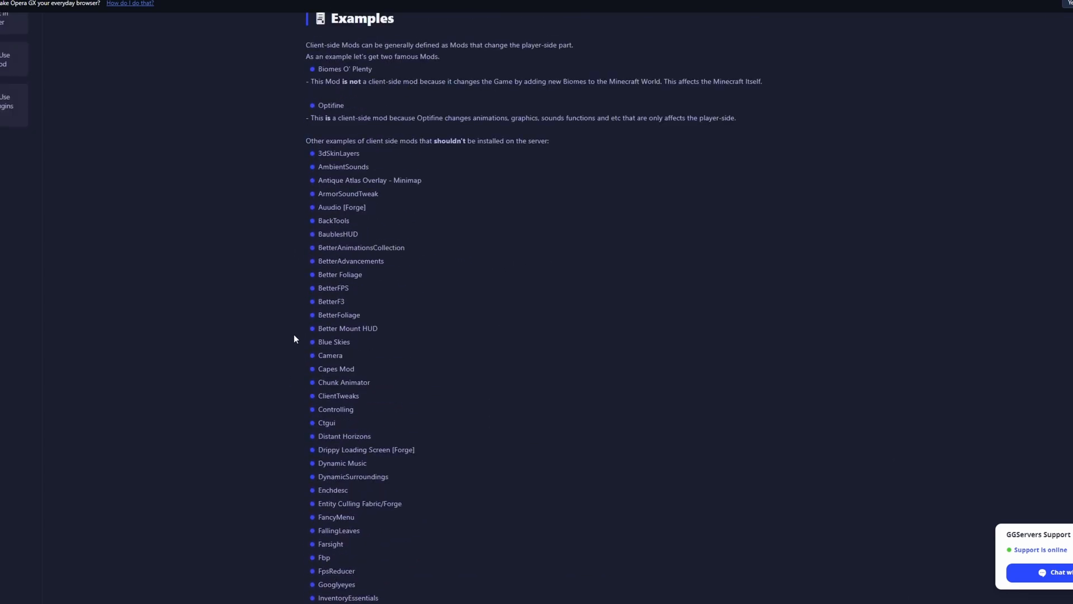
mouse_move(387, 159)
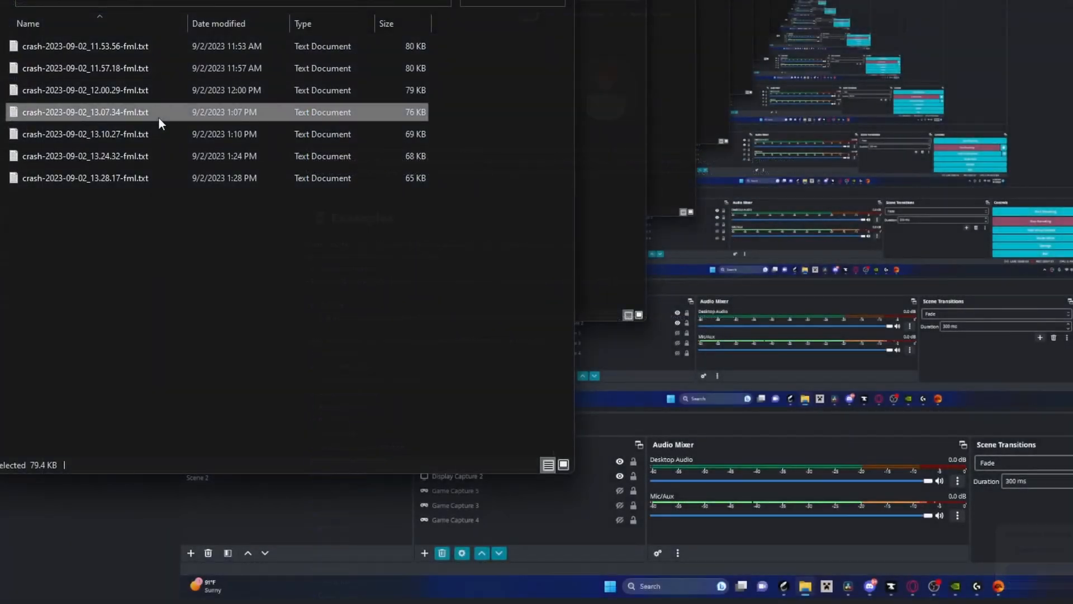
Step: Read the 1:07 PM crash report naming NotEnoughAnimations and compasscoords, then close it
double_click(85, 112)
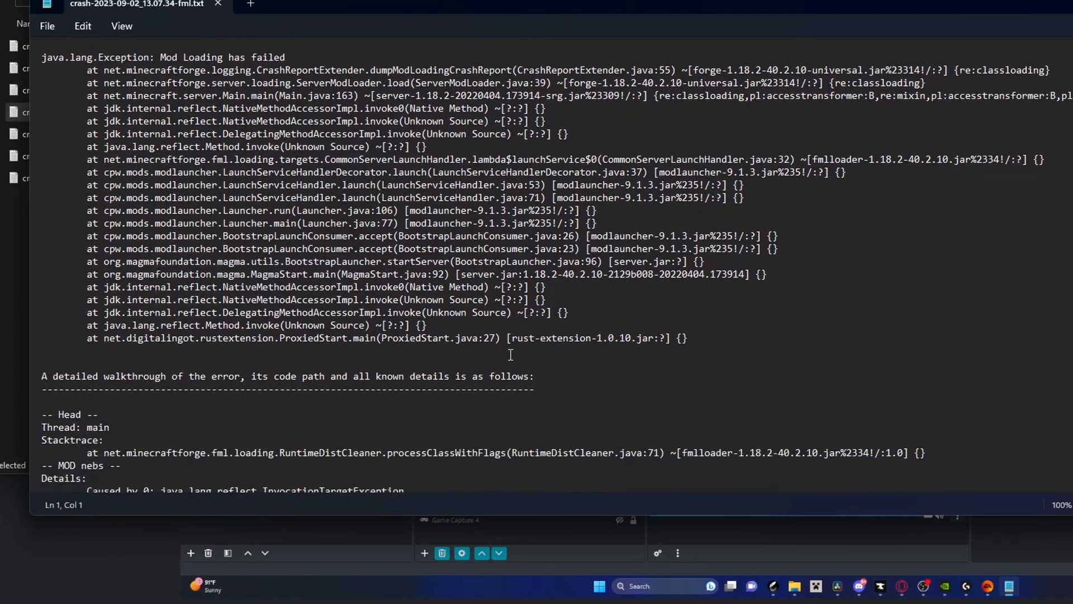
scroll("down", 3)
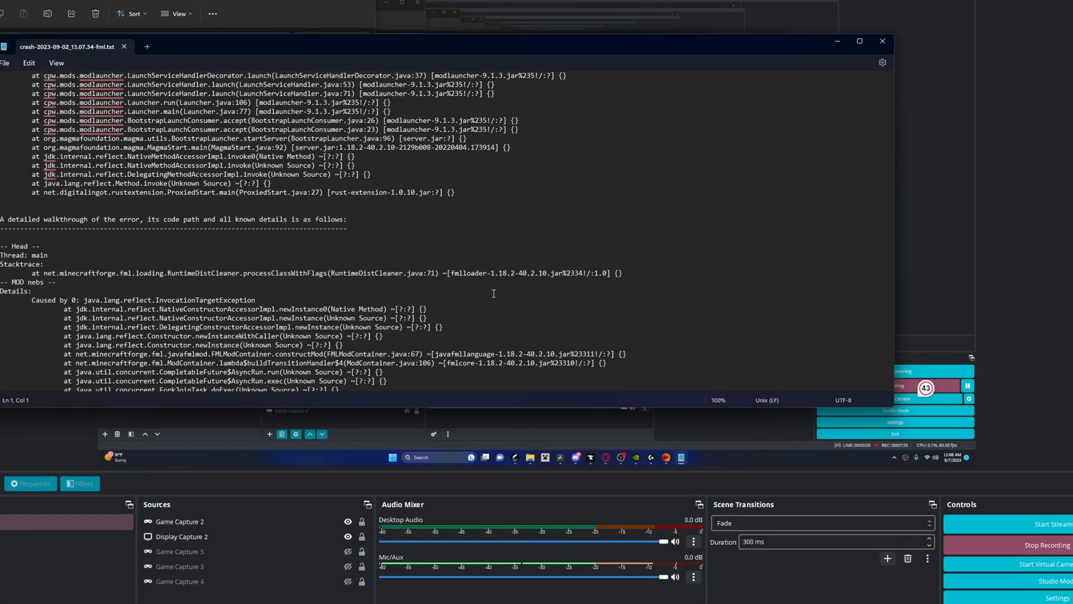
mouse_move(729, 81)
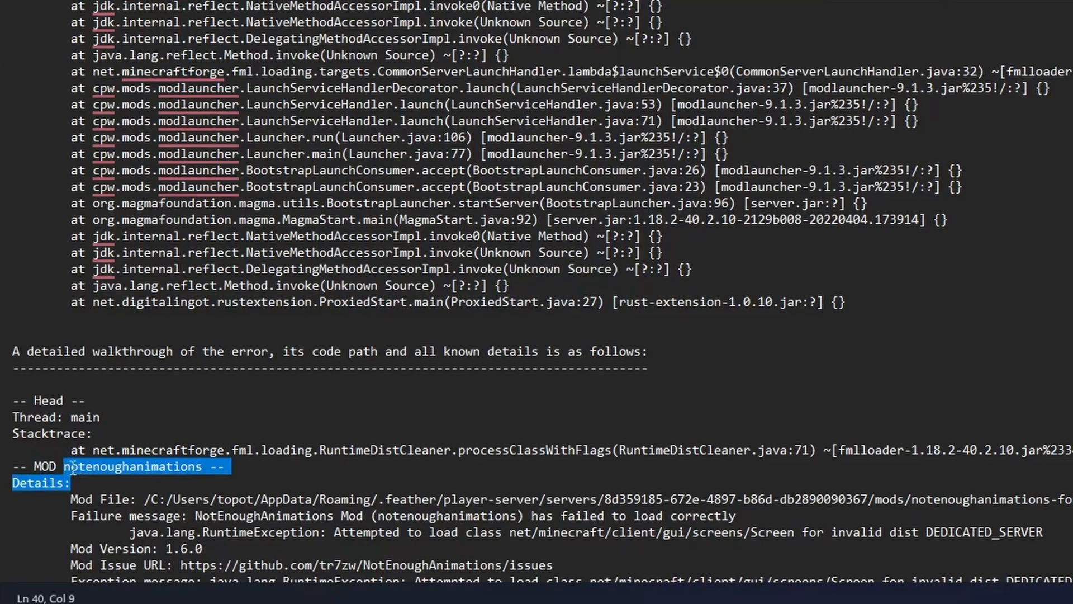
scroll("down", 3)
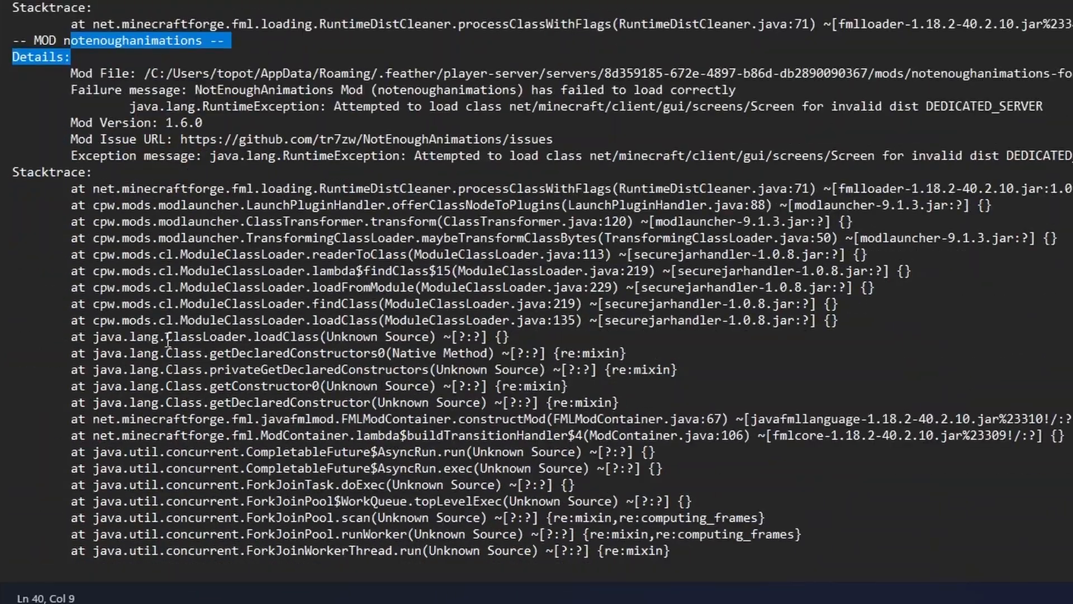
scroll("up", 3)
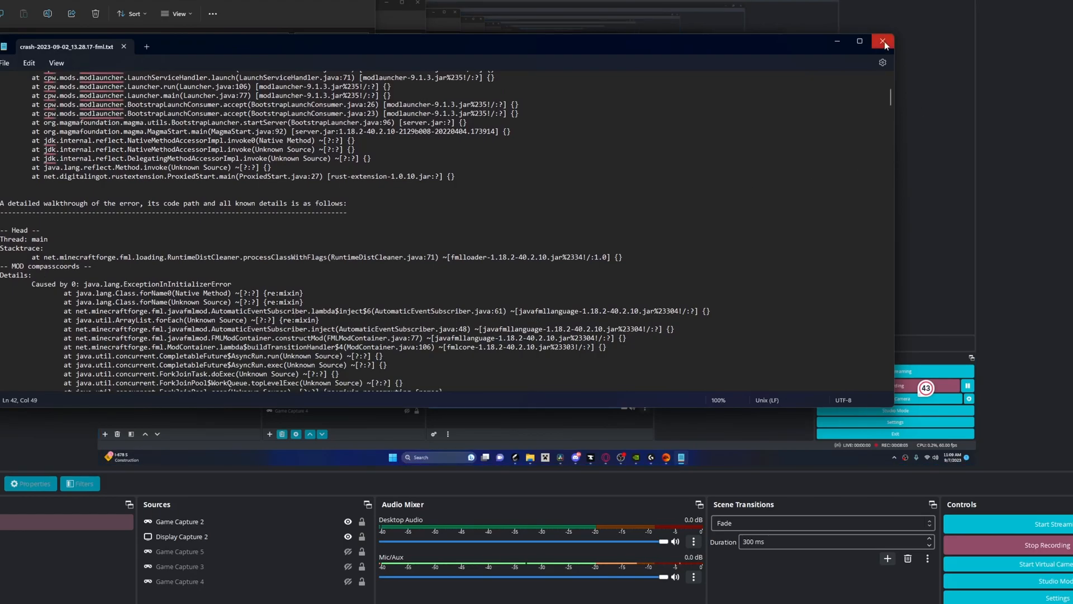
left_click(882, 41)
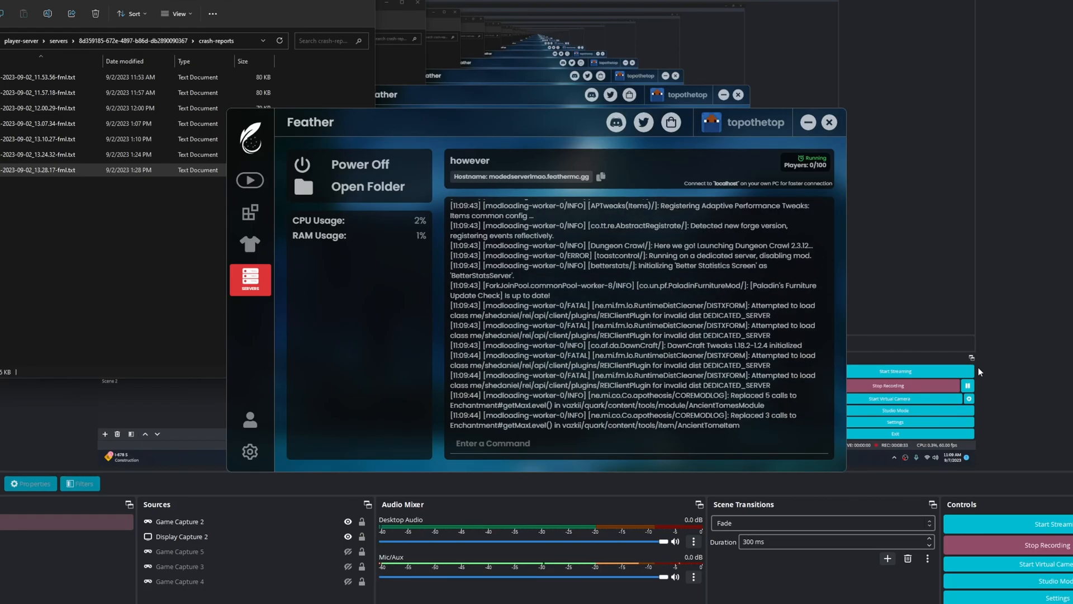
Step: Scroll the however server console as its mods load with 0/100 players
scroll("down", 3)
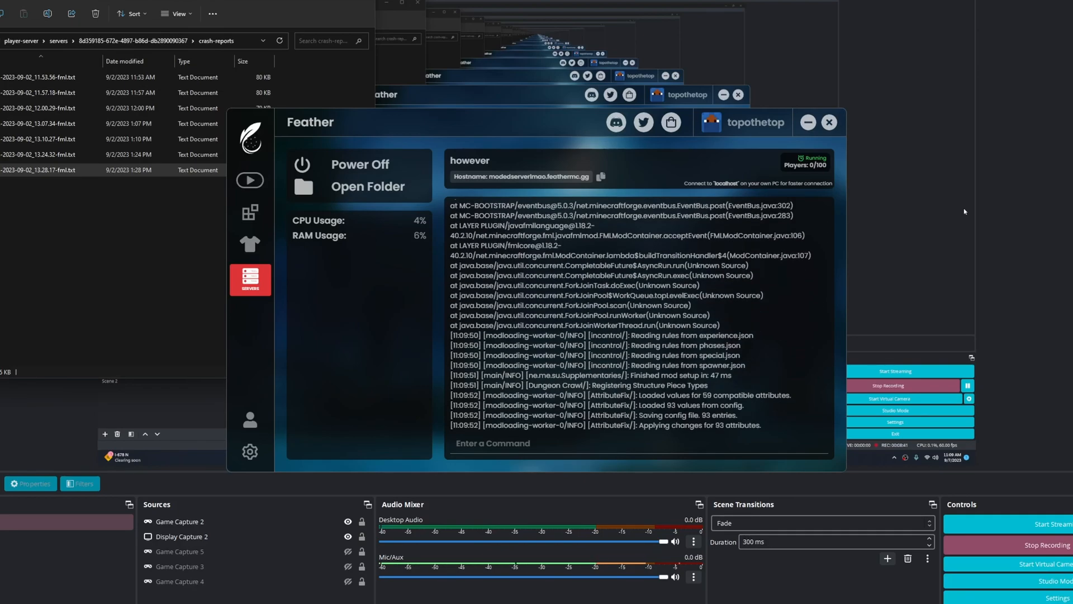
scroll("down", 3)
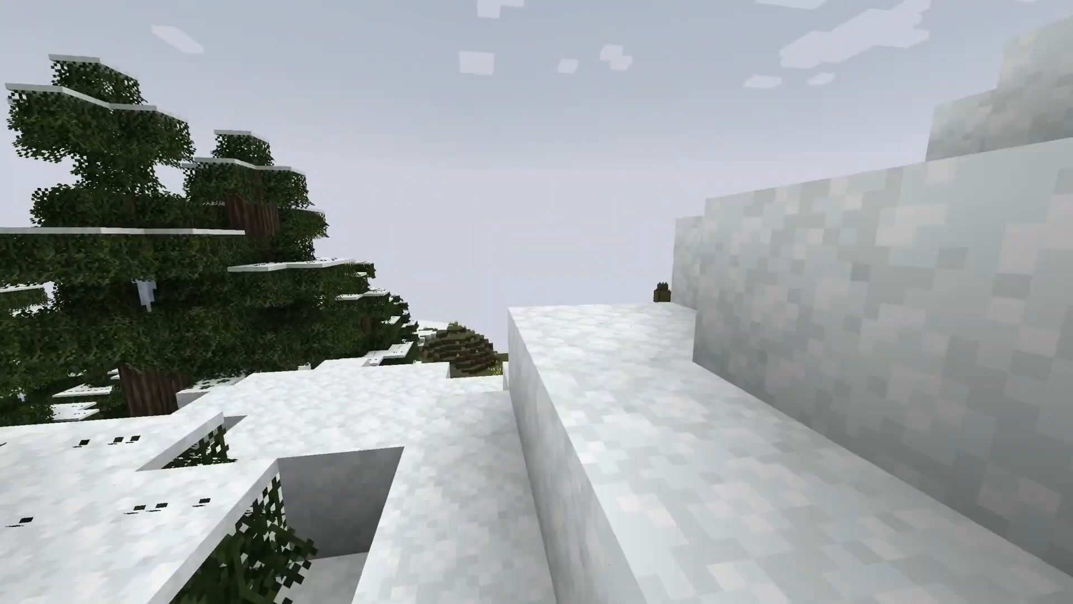
mouse_move(536, 302)
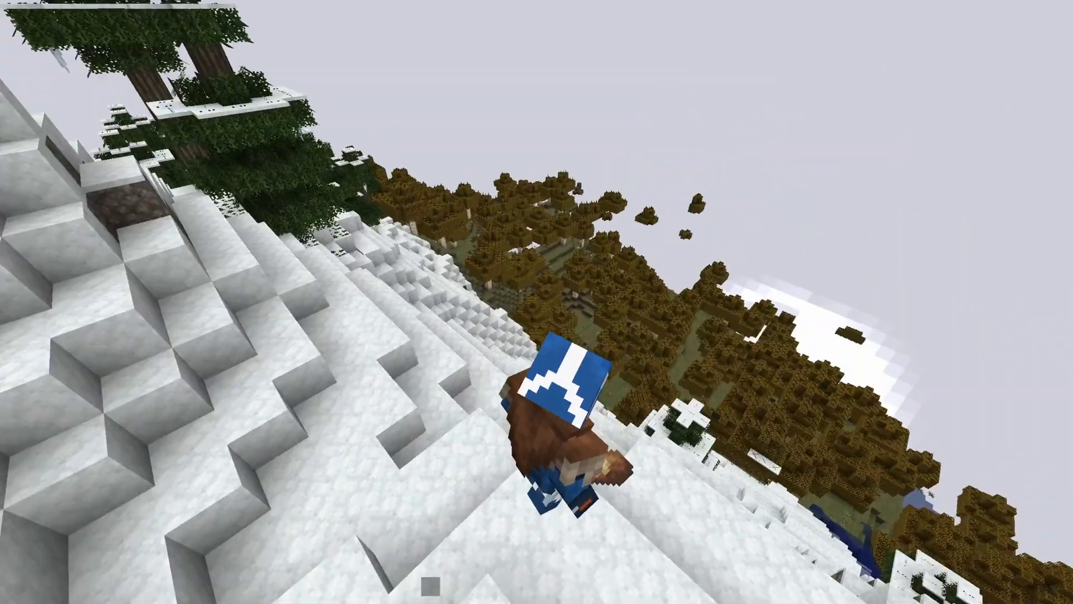
mouse_move(537, 302)
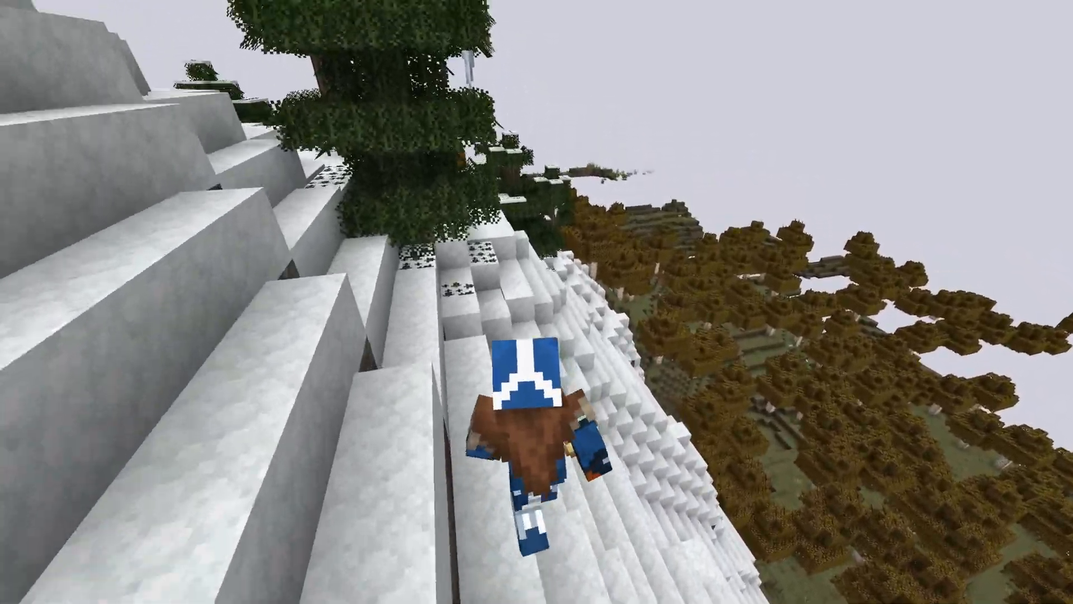